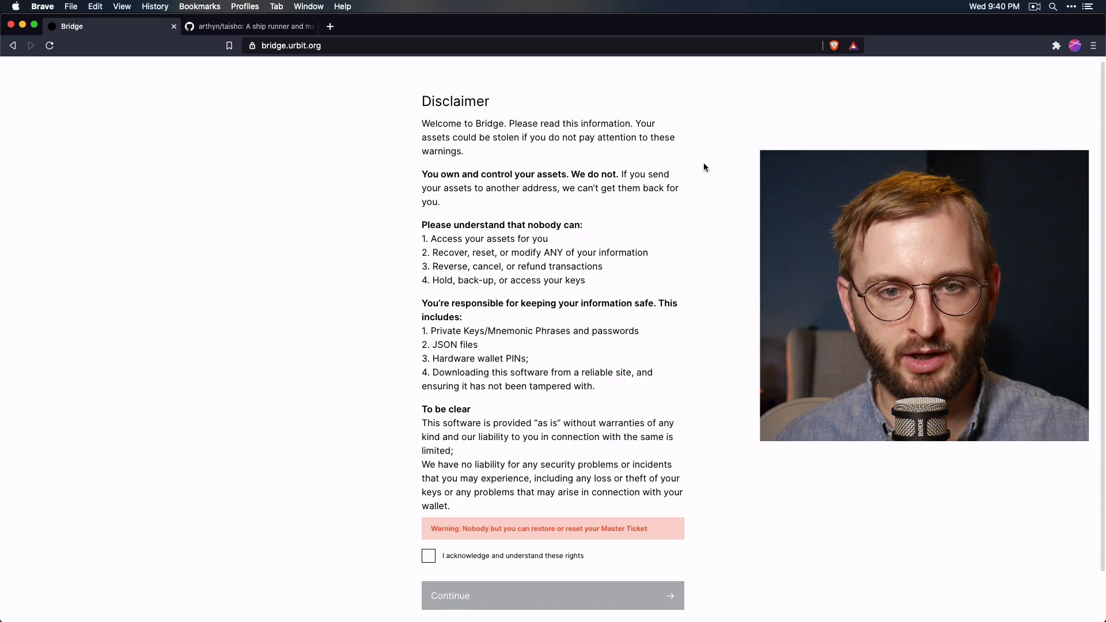
# Acknowledge the asset-safeguarding disclaimer rights and continue to the Bridge login form
pyautogui.scroll(3)
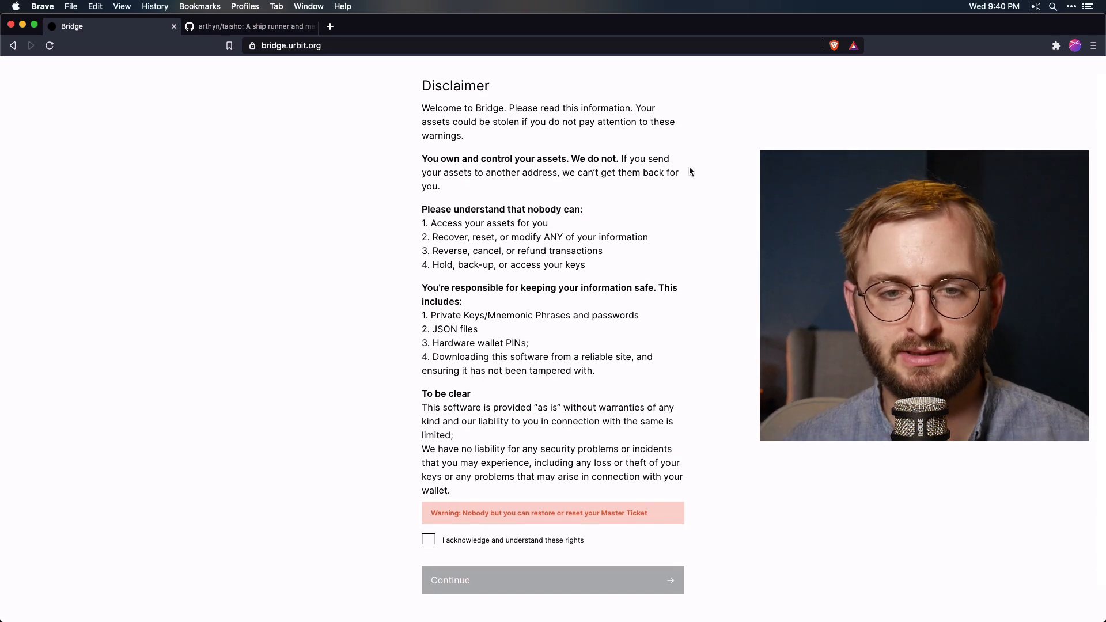
pyautogui.scroll(-3)
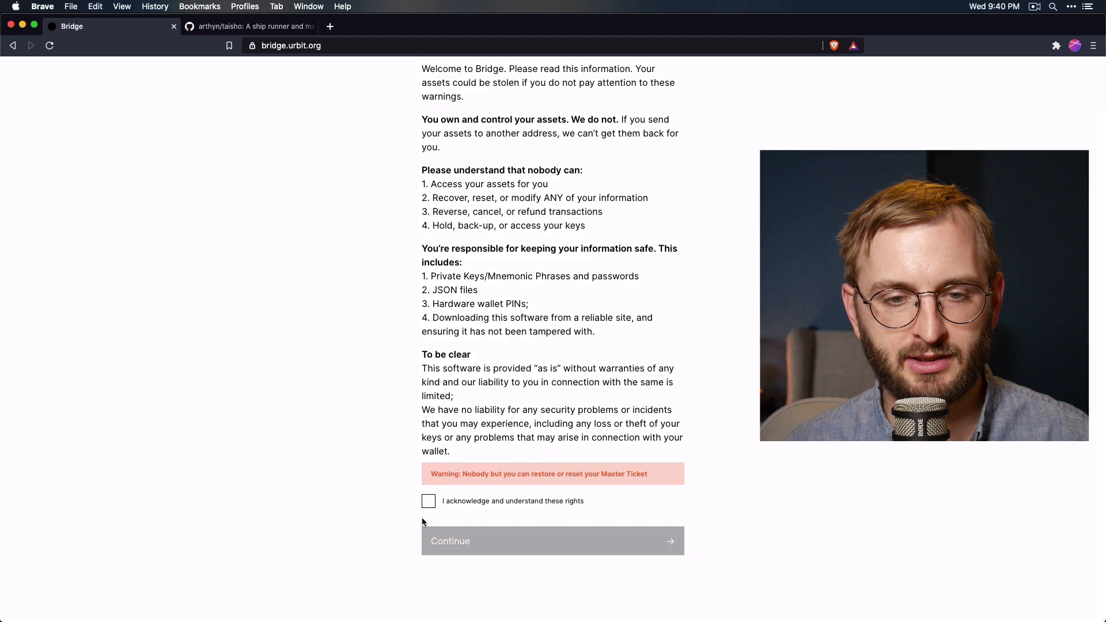
pyautogui.click(428, 502)
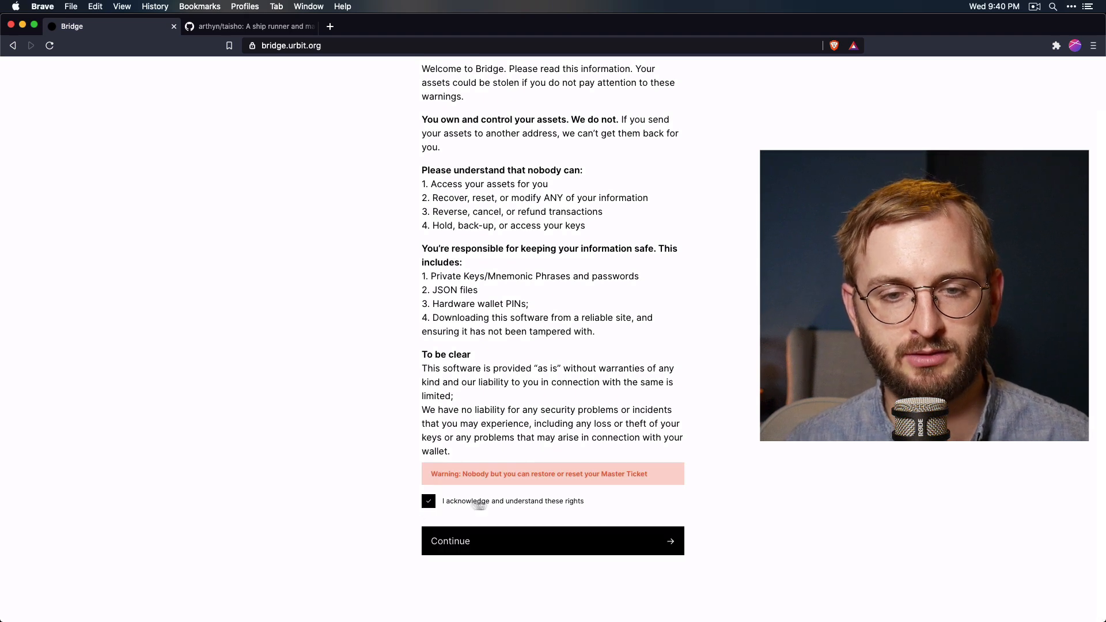
pyautogui.click(552, 541)
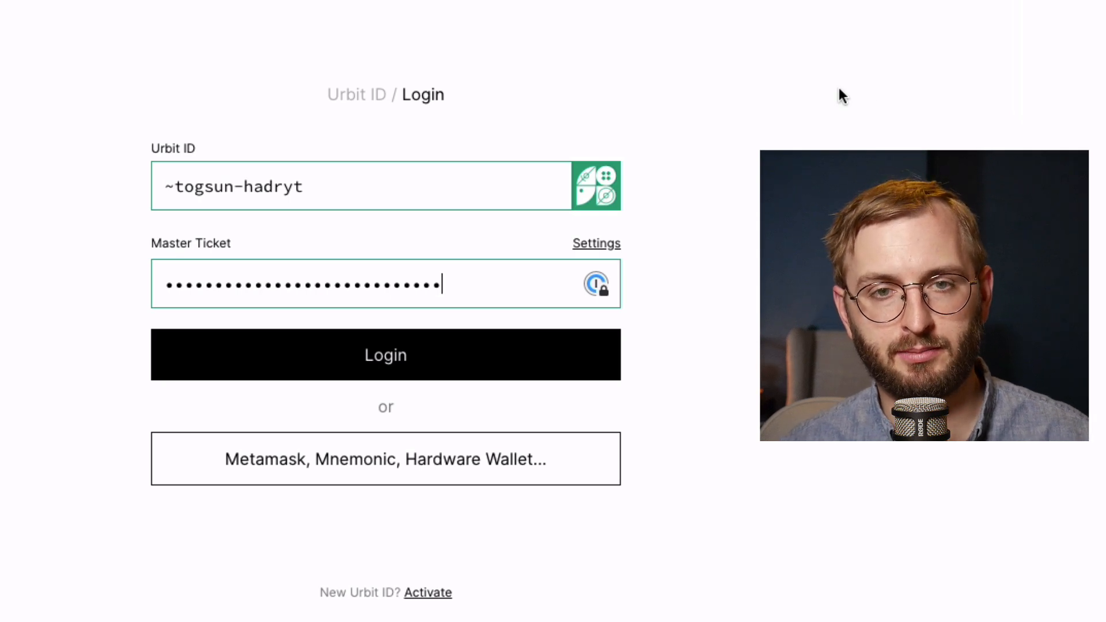
pyautogui.moveTo(741, 89)
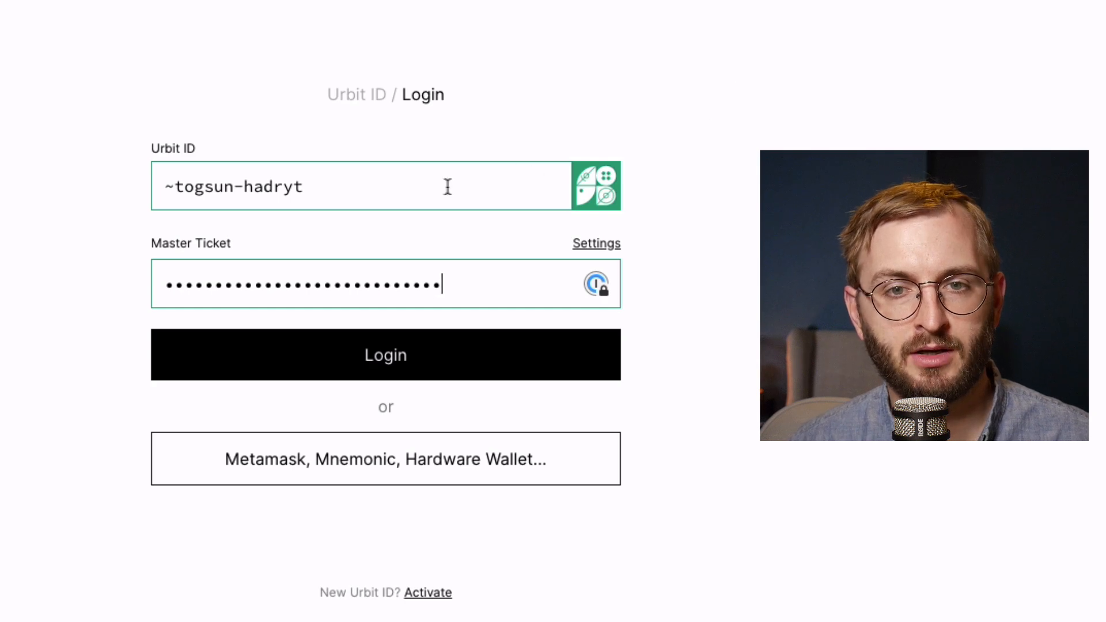
# Log in to Bridge with the filled Urbit ID and Master Ticket, reaching the welcome page
pyautogui.click(350, 185)
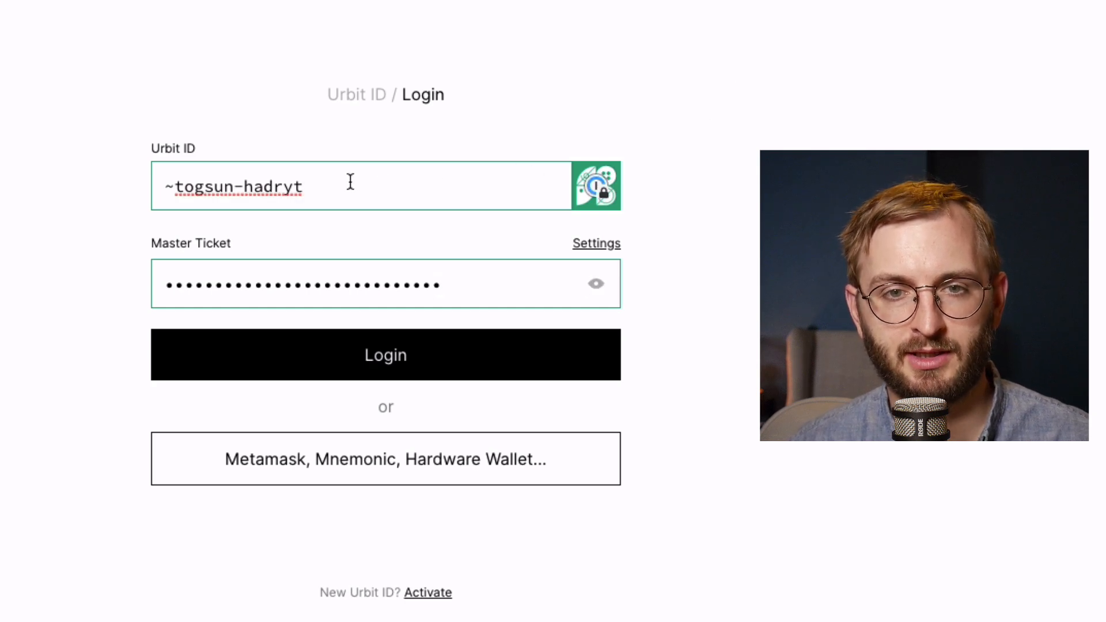
pyautogui.click(386, 355)
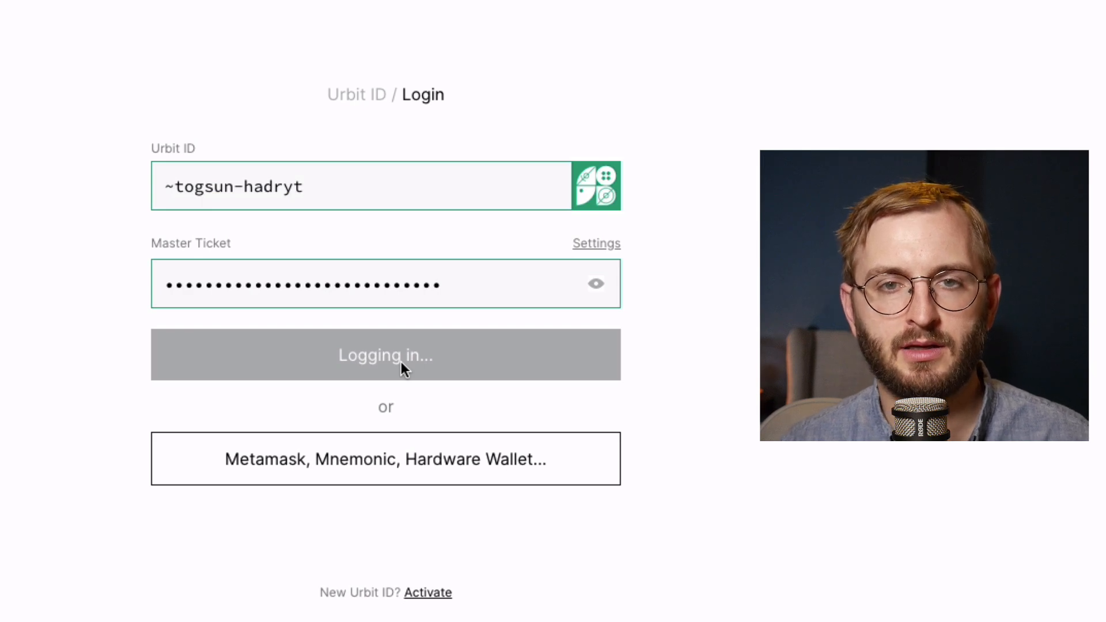
pyautogui.click(385, 355)
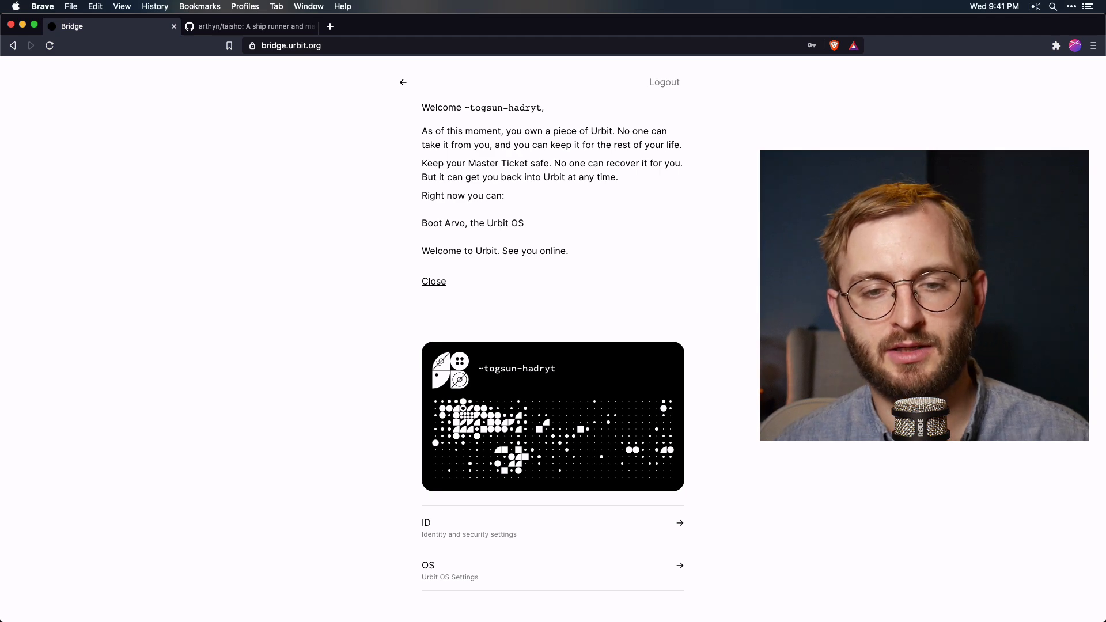
pyautogui.moveTo(730, 283)
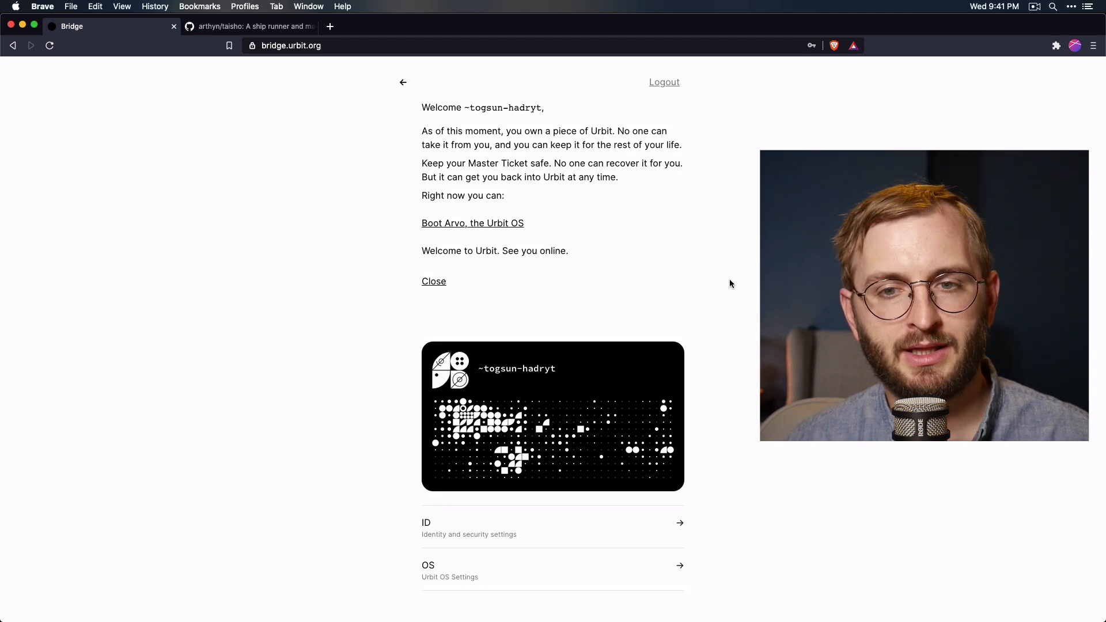
pyautogui.moveTo(725, 259)
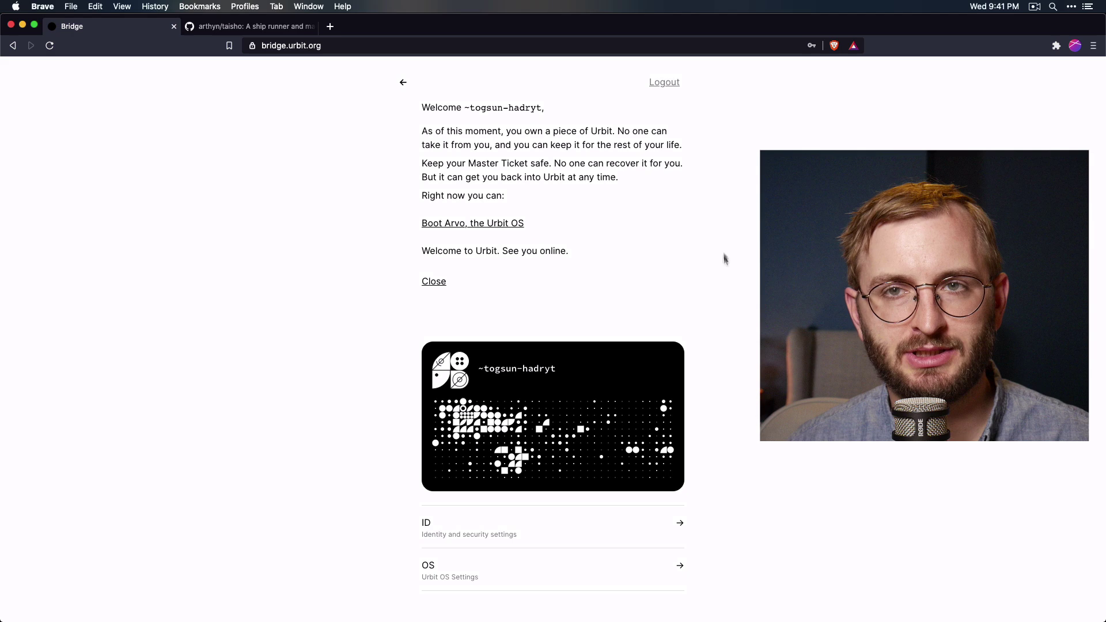
pyautogui.moveTo(781, 457)
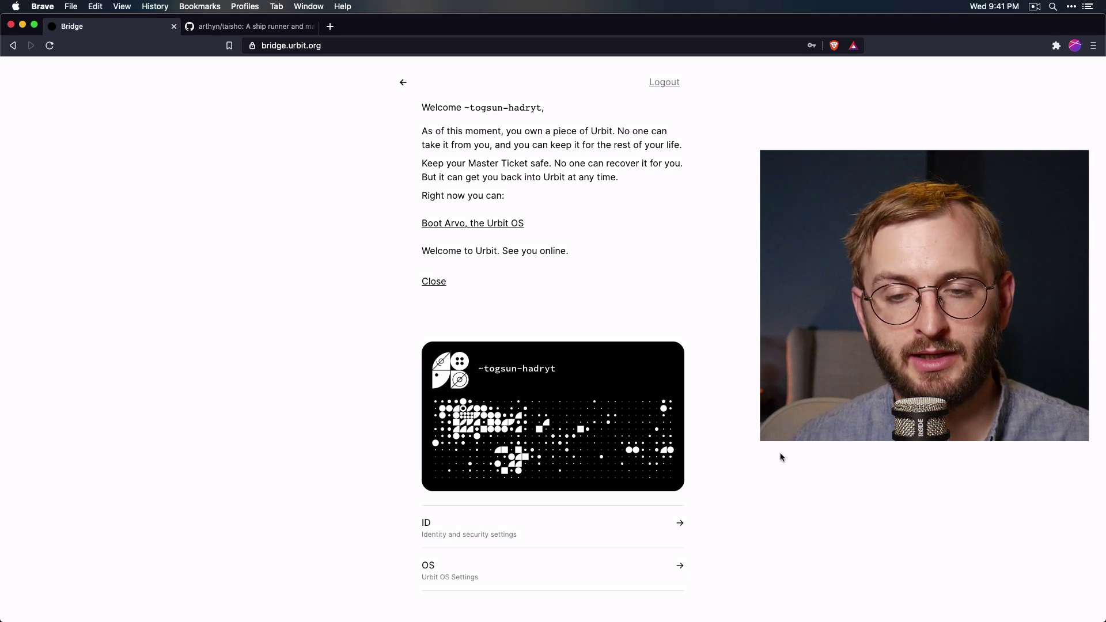
# Choose the OS row on the welcome page to reach Urbit OS settings
pyautogui.click(623, 570)
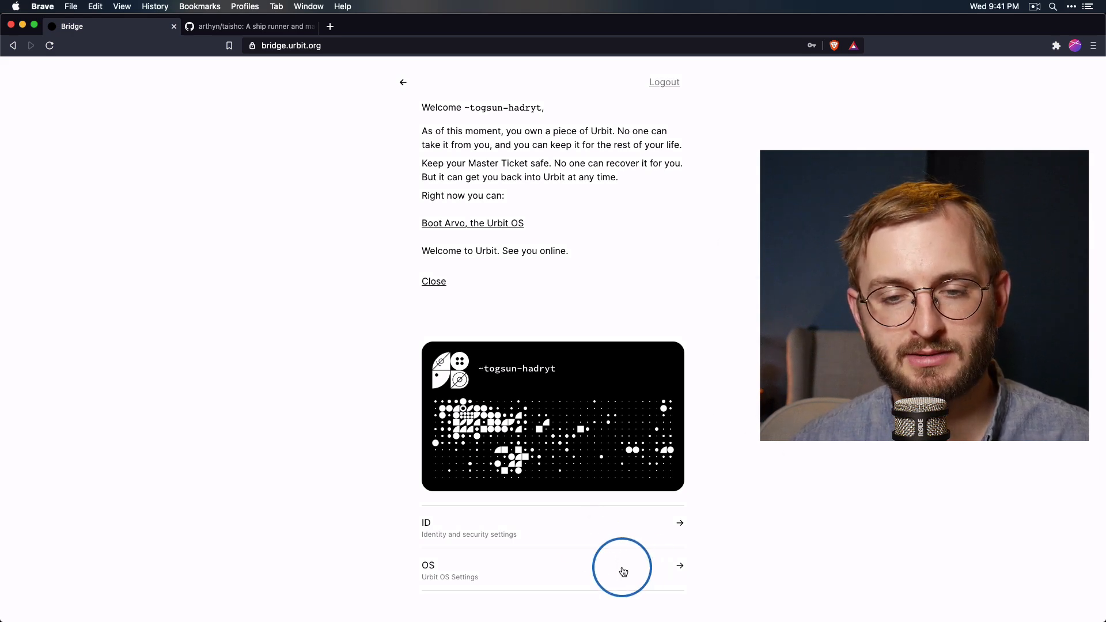
# Download the Arvo keyfile from the Urbit OS settings page
pyautogui.click(621, 570)
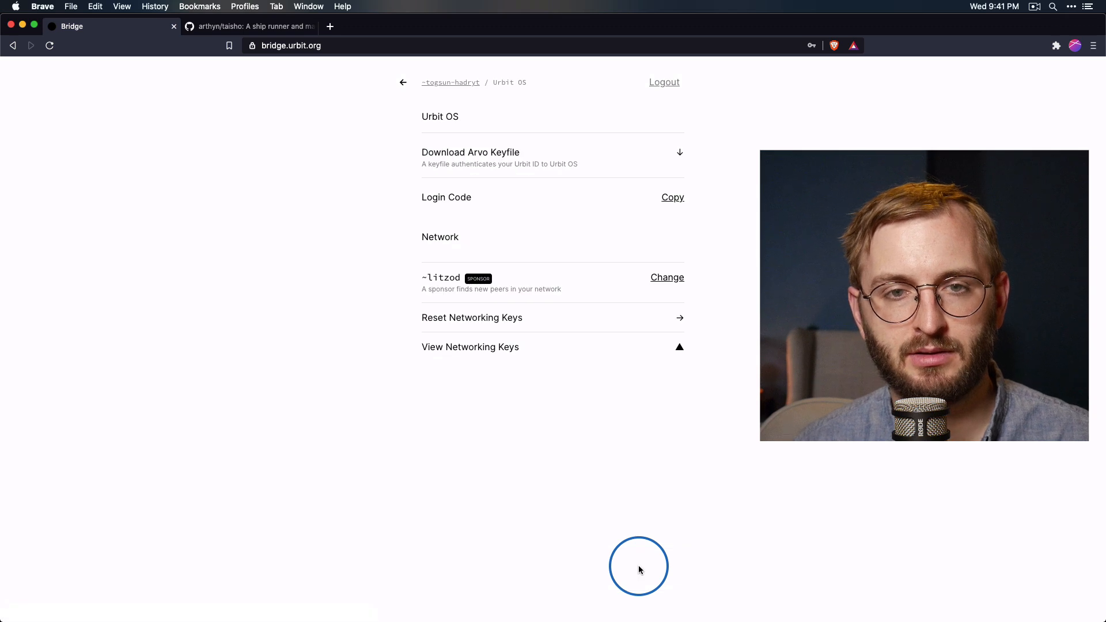
pyautogui.moveTo(516, 159)
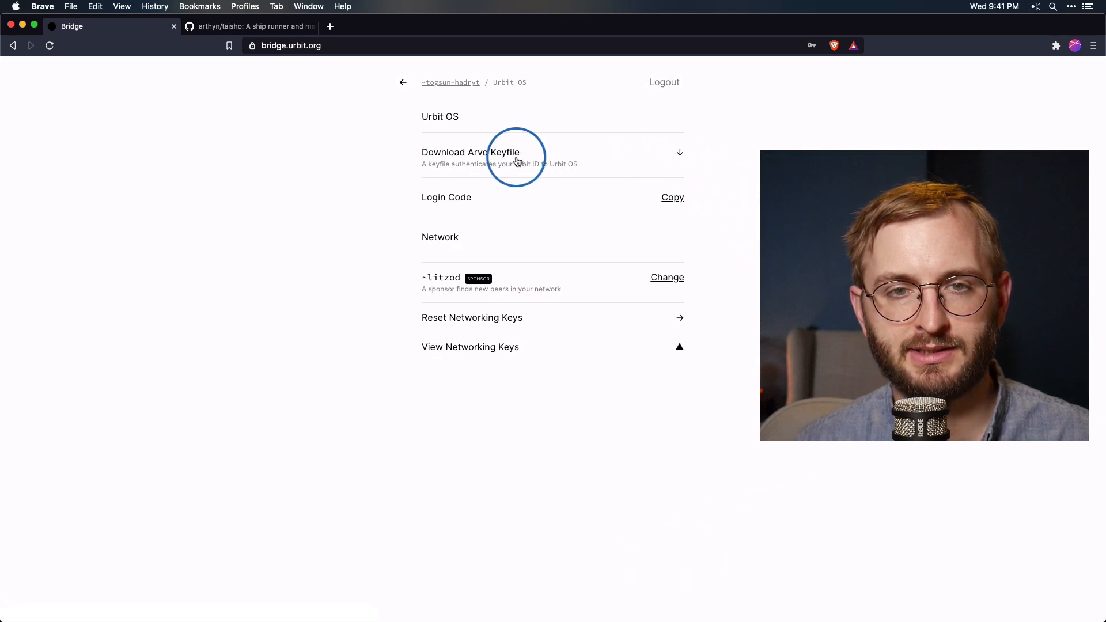
pyautogui.moveTo(579, 154)
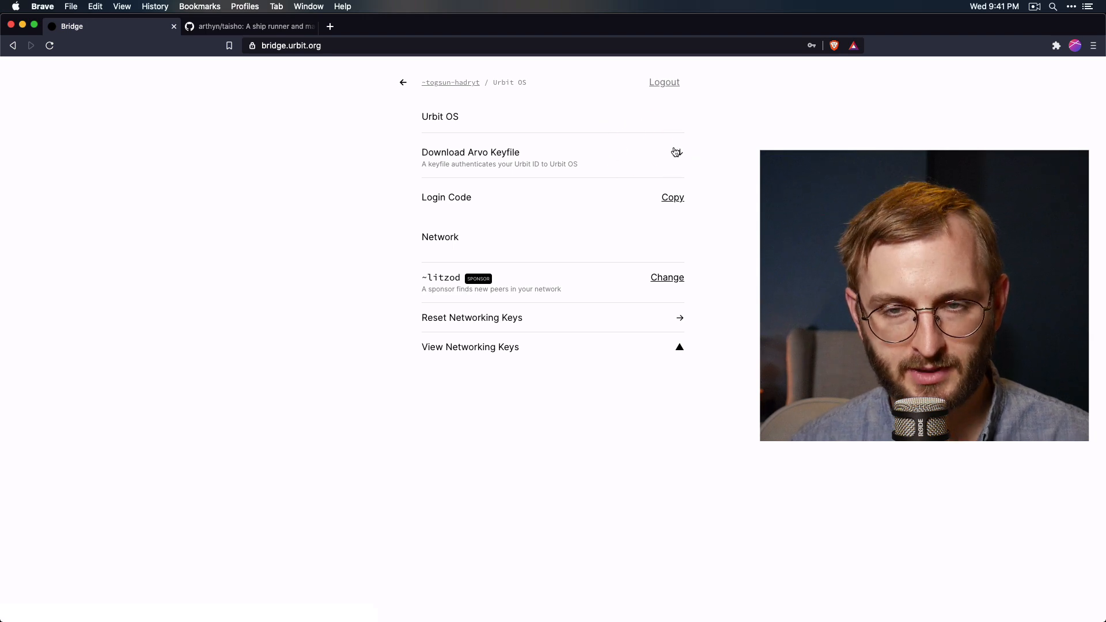
pyautogui.click(676, 153)
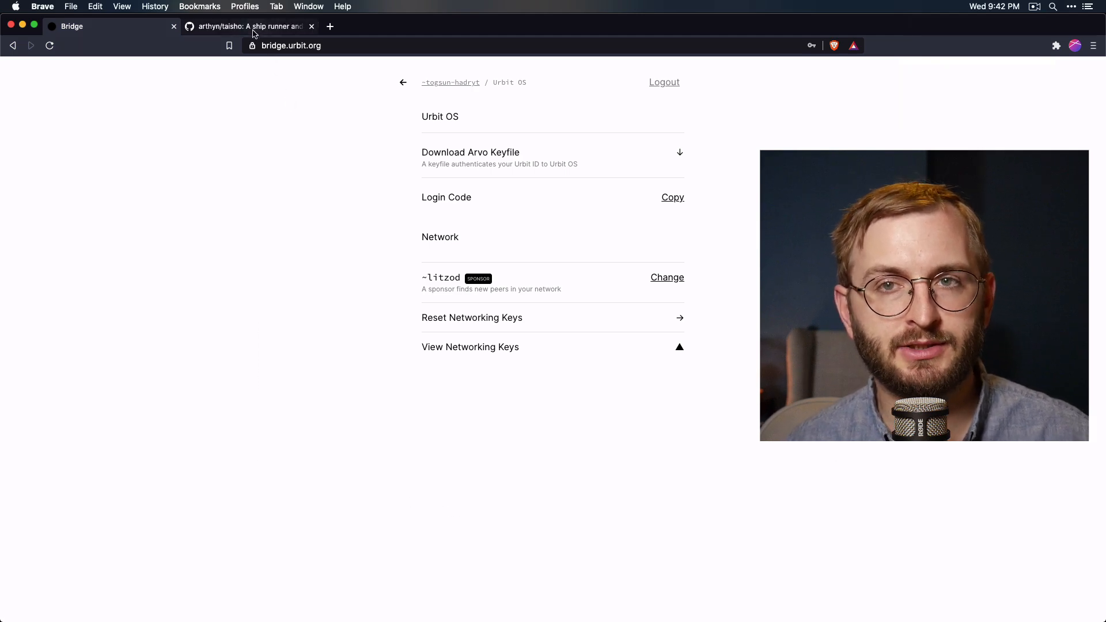
# Switch to the taisho GitHub repository and scroll its README to the Installing section
pyautogui.click(247, 27)
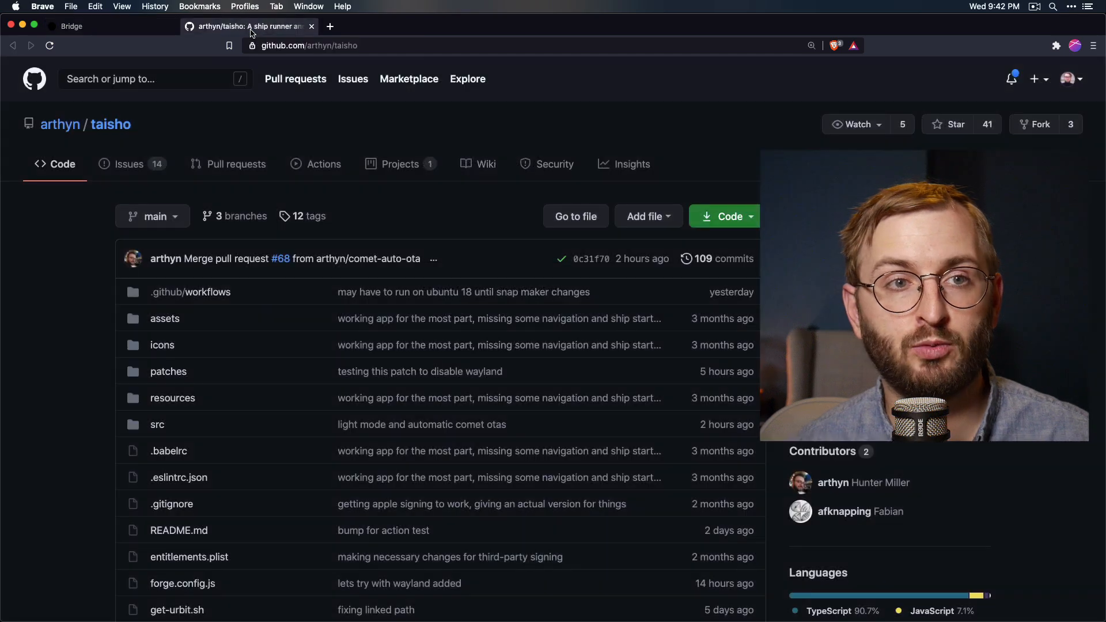
pyautogui.click(304, 45)
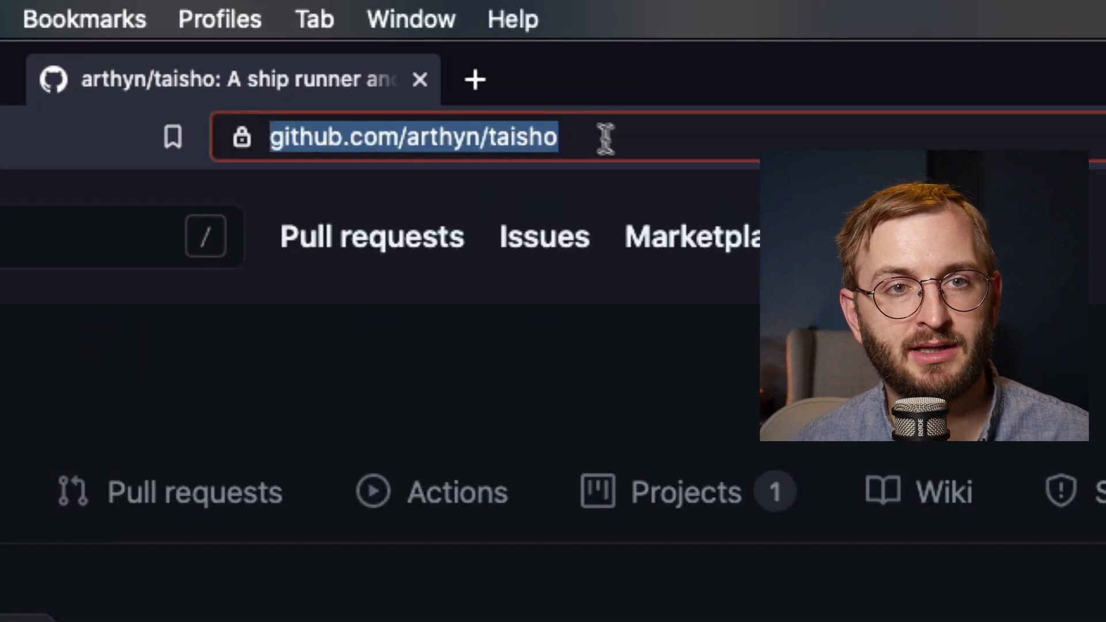
pyautogui.moveTo(727, 134)
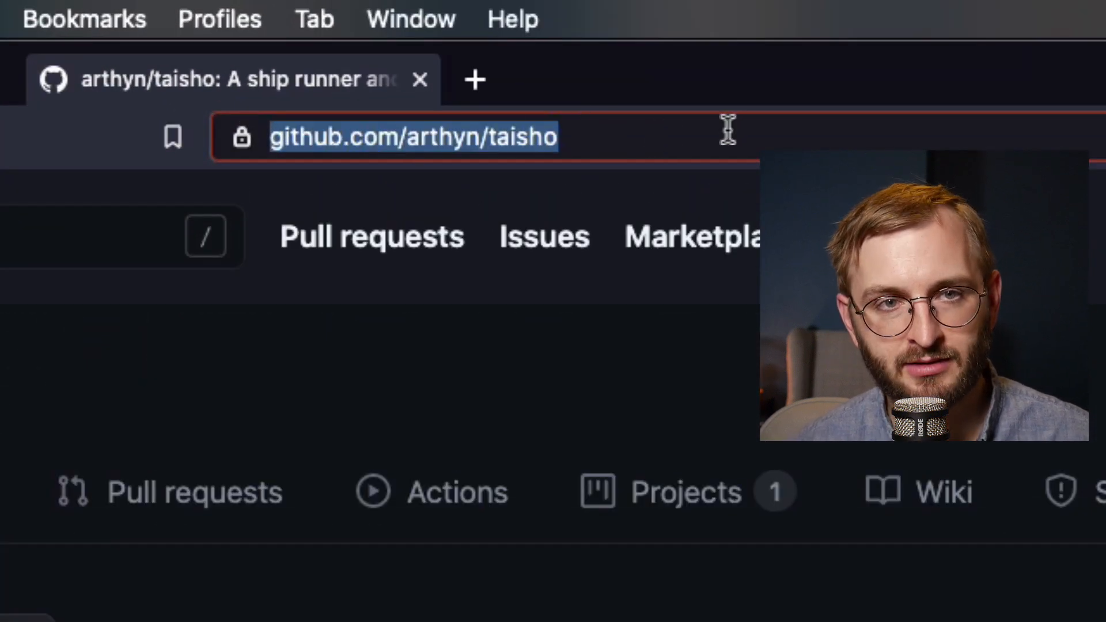
pyautogui.moveTo(644, 134)
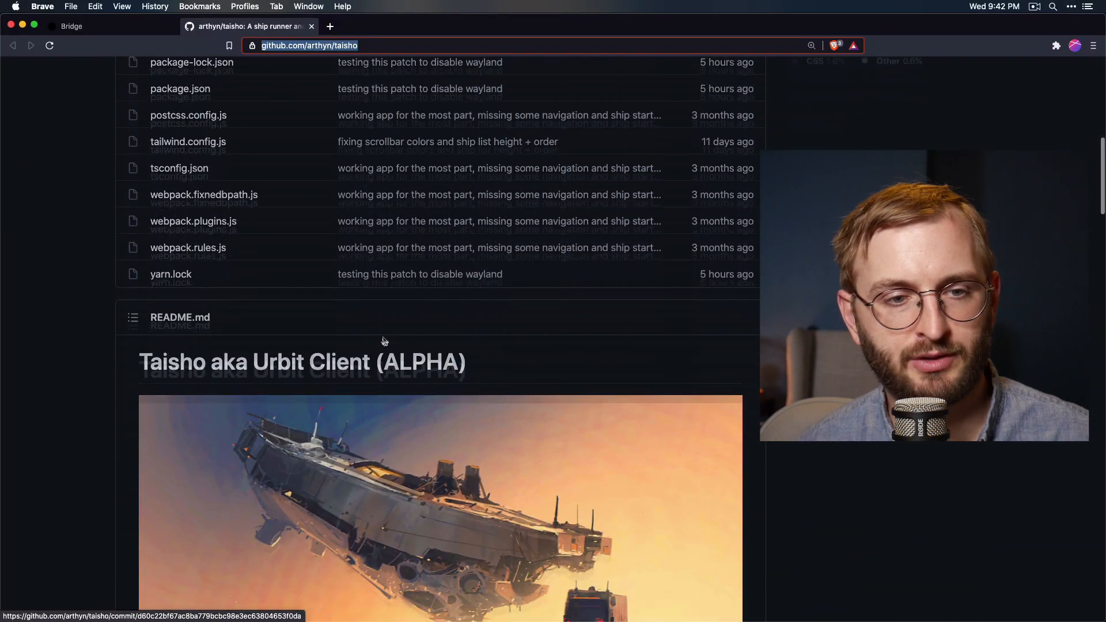
pyautogui.scroll(-3)
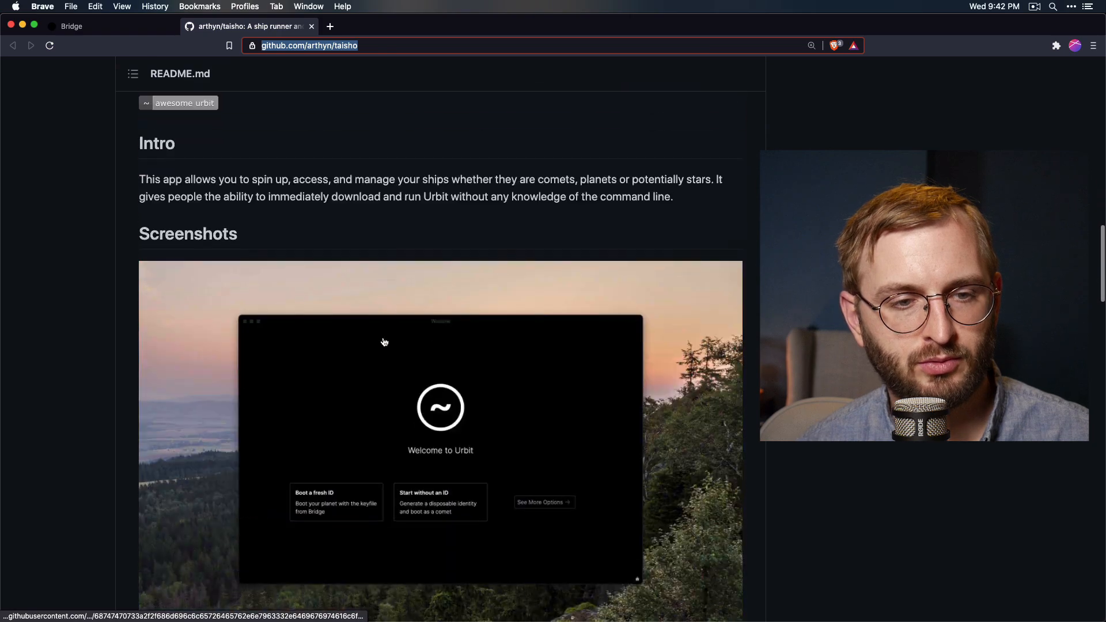
pyautogui.scroll(-3)
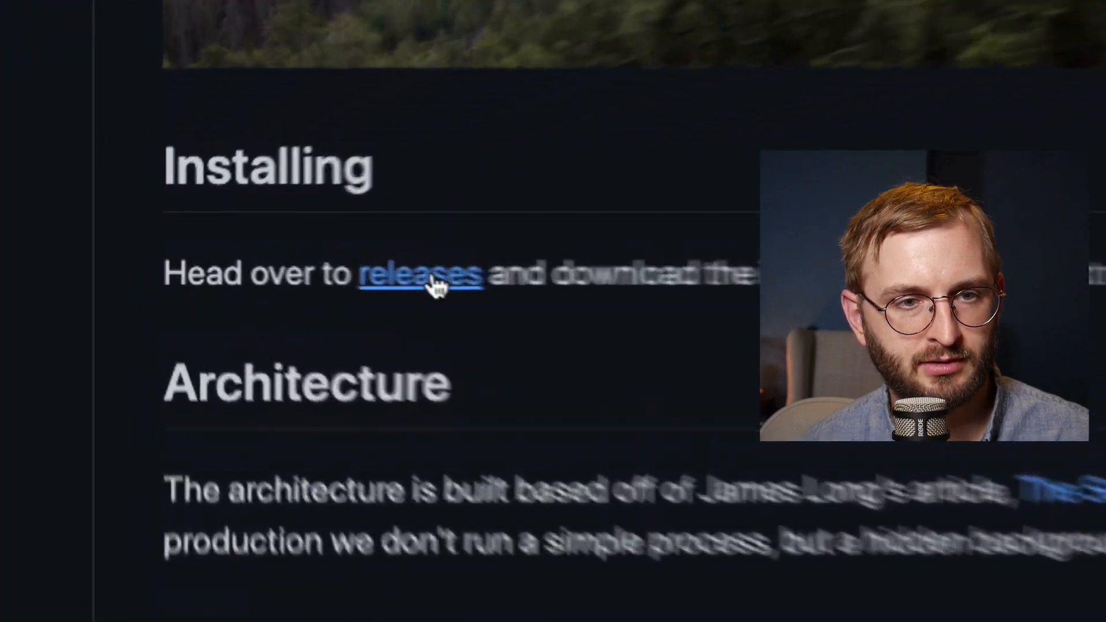
# Go to the taisho releases and show the v0.5.1-alpha release assets
pyautogui.click(422, 274)
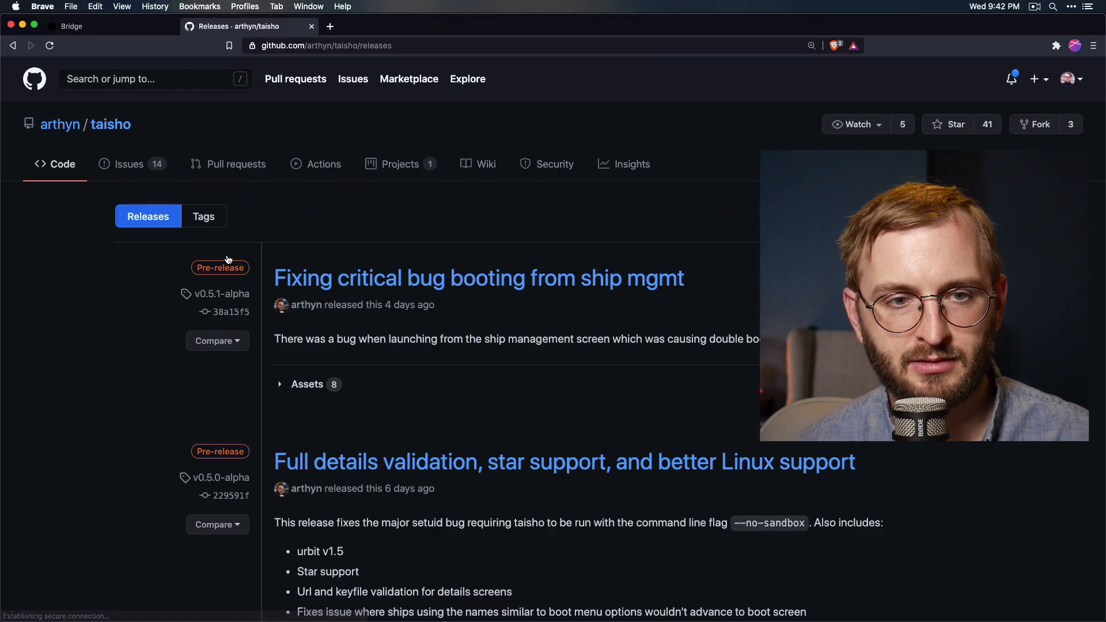
pyautogui.moveTo(452, 365)
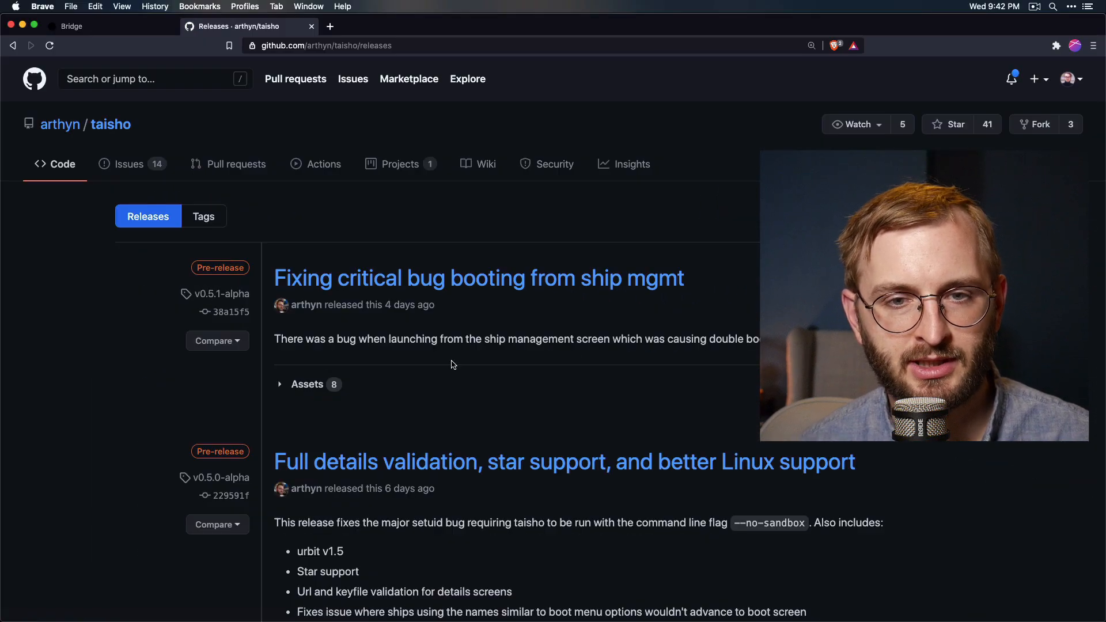
pyautogui.moveTo(602, 392)
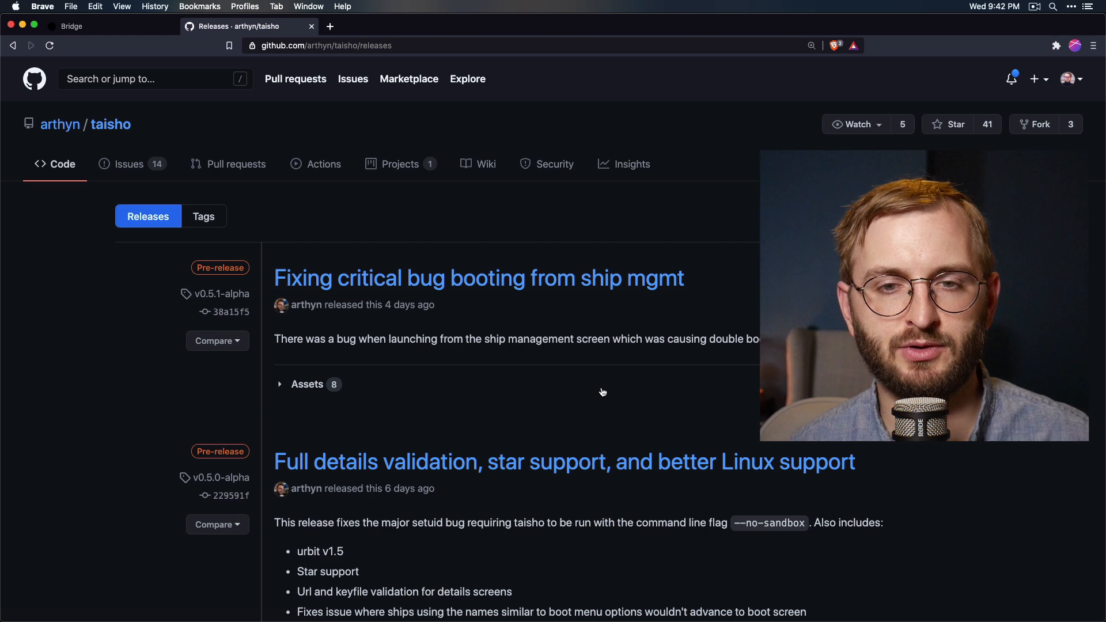
pyautogui.click(477, 278)
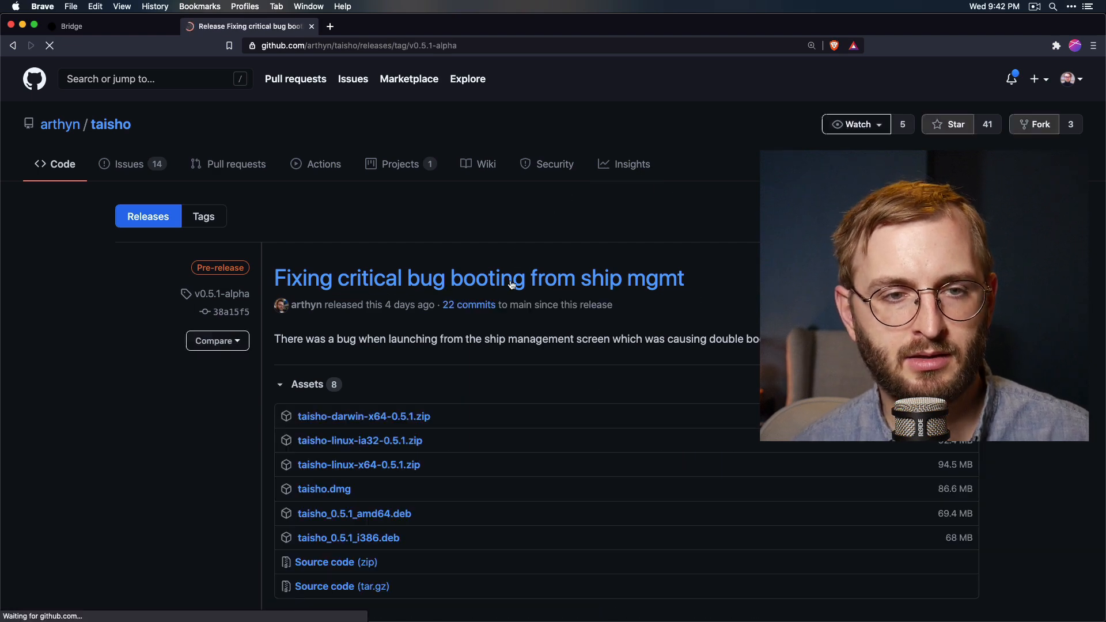
pyautogui.scroll(-3)
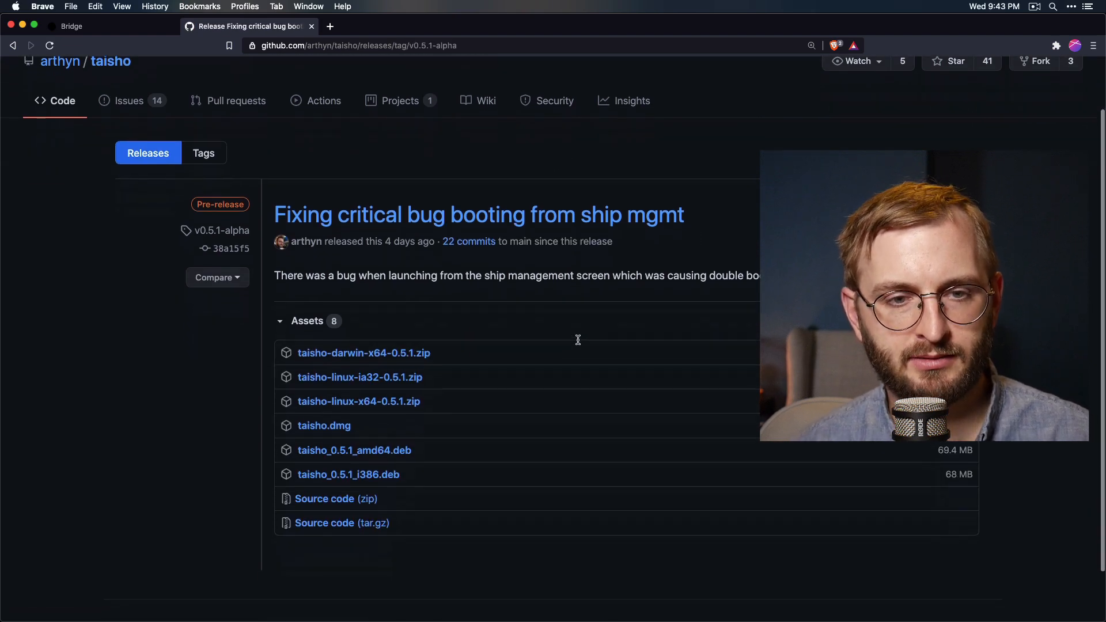
pyautogui.scroll(-3)
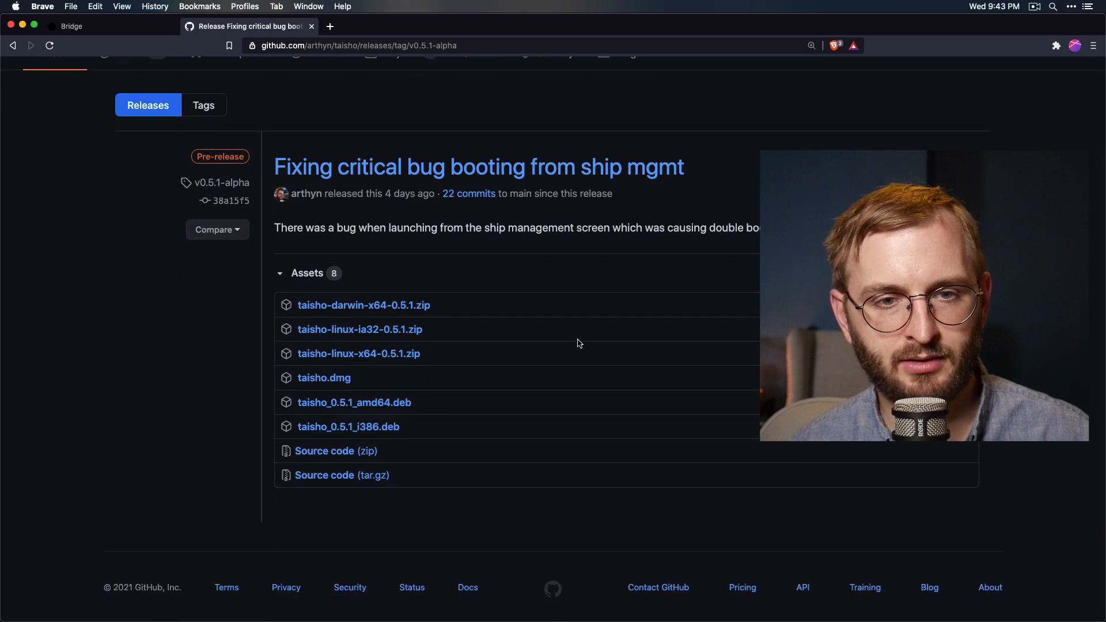
pyautogui.moveTo(464, 272)
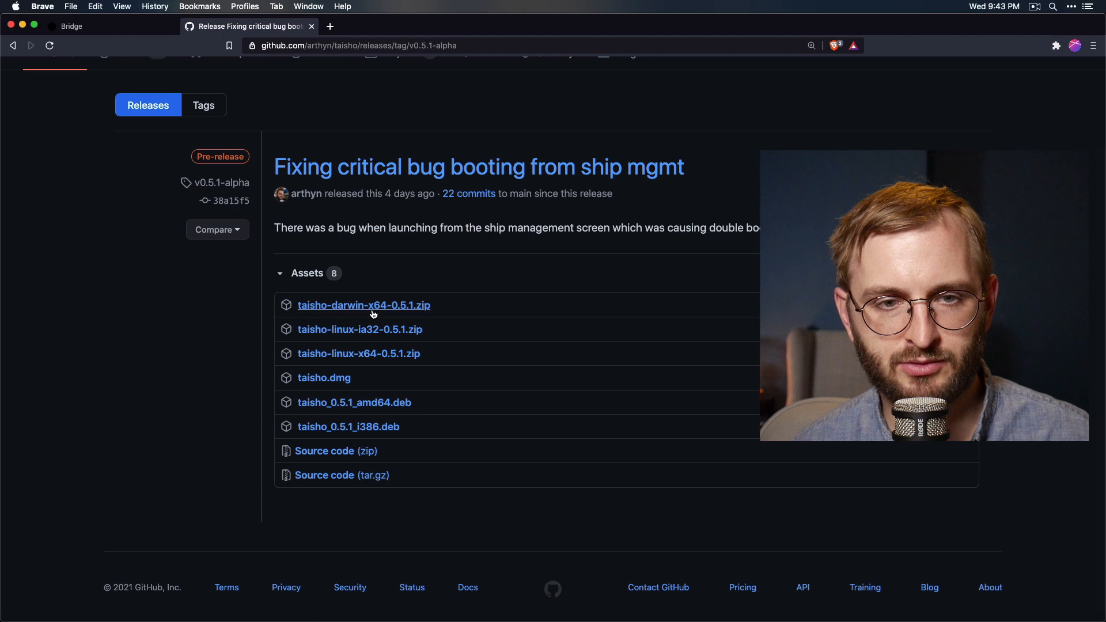
# Download the taisho-darwin-x64-0.5.1.zip macOS build
pyautogui.click(363, 304)
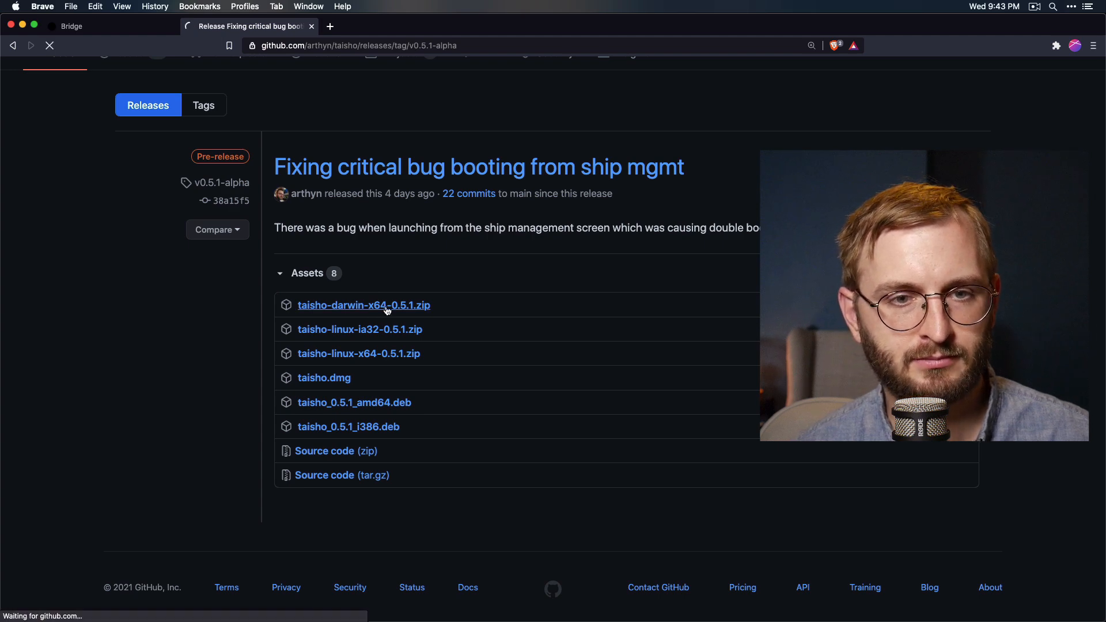
pyautogui.click(363, 304)
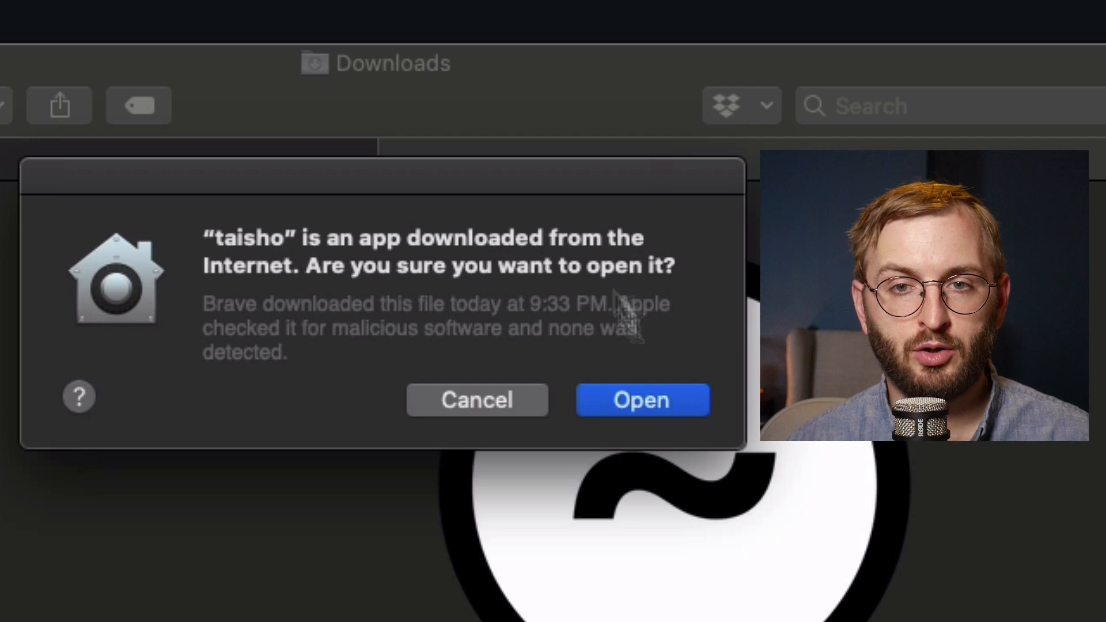
# Confirm opening the Internet-downloaded Taisho app, reaching the Welcome to Urbit screen
pyautogui.click(640, 400)
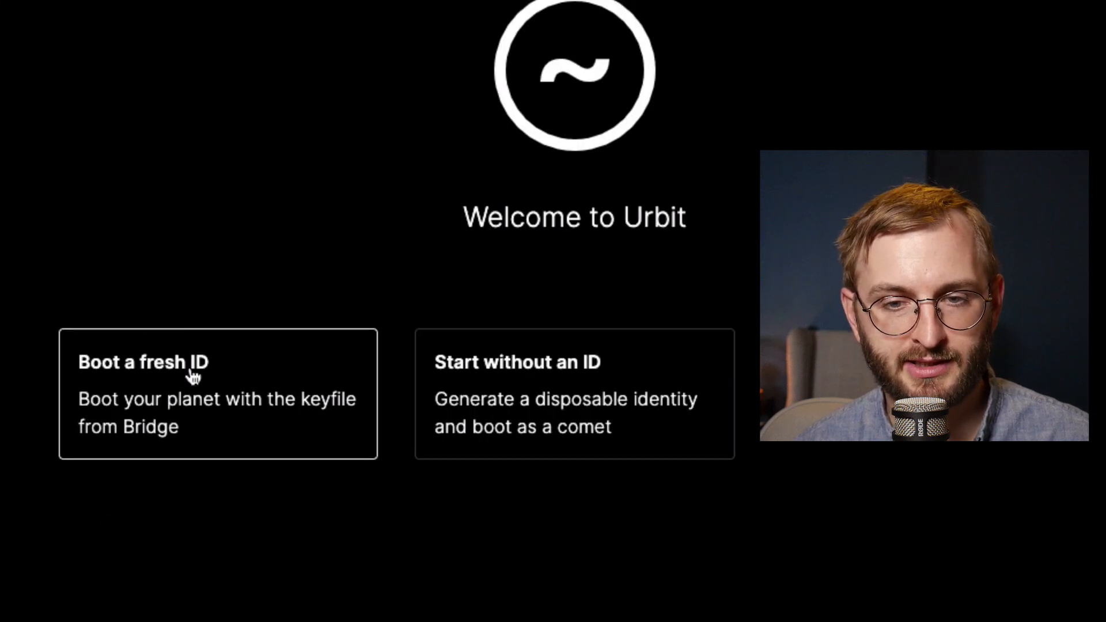
# Choose Boot a fresh ID to reach the Enter Ship Details form
pyautogui.click(218, 394)
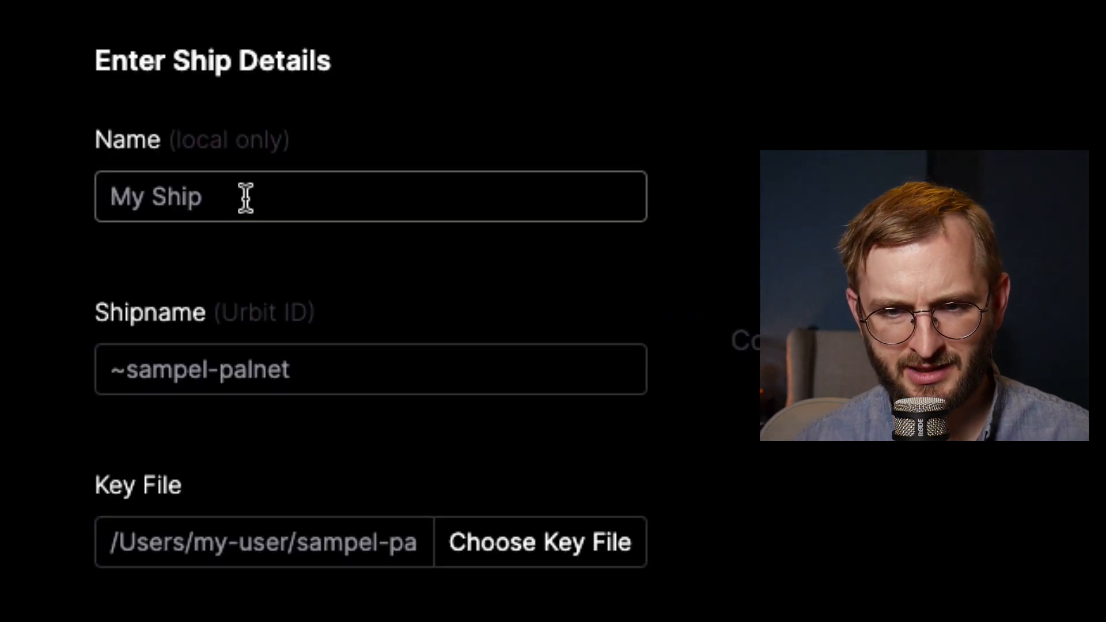
# Enter local name 'Justin', the shipname and the downloaded keyfile, then boot the planet
pyautogui.write('Justin')
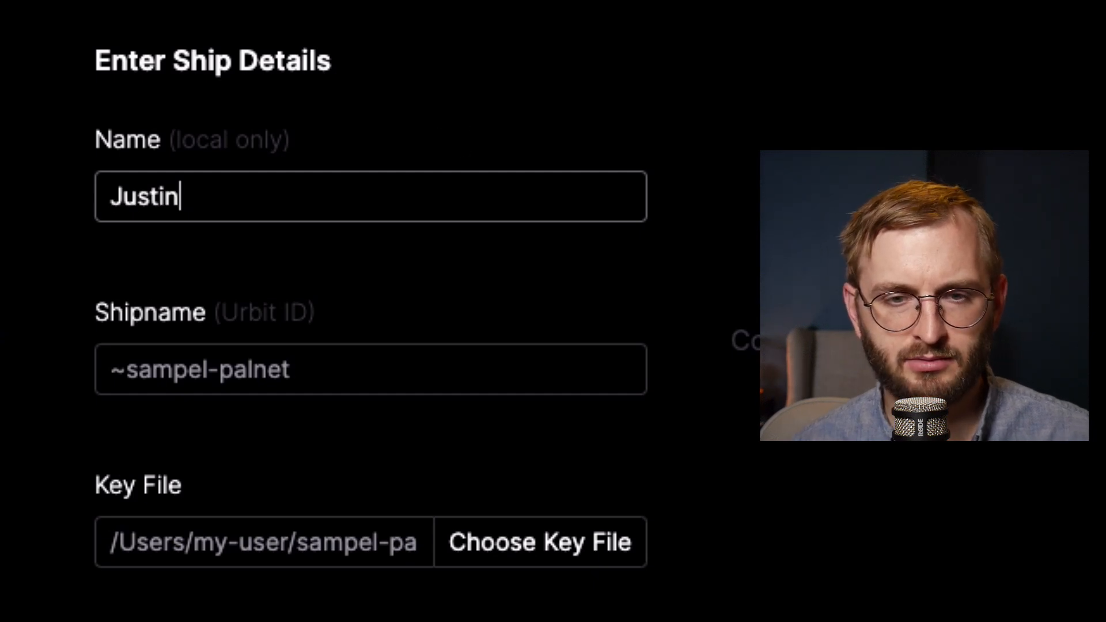
pyautogui.moveTo(326, 453)
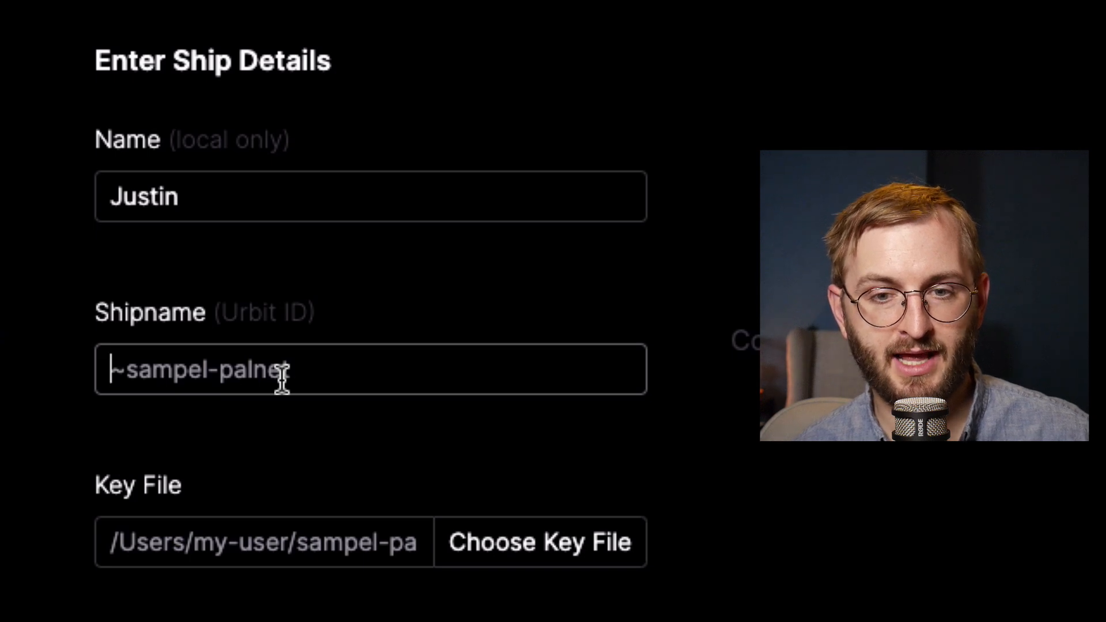
pyautogui.write('t')
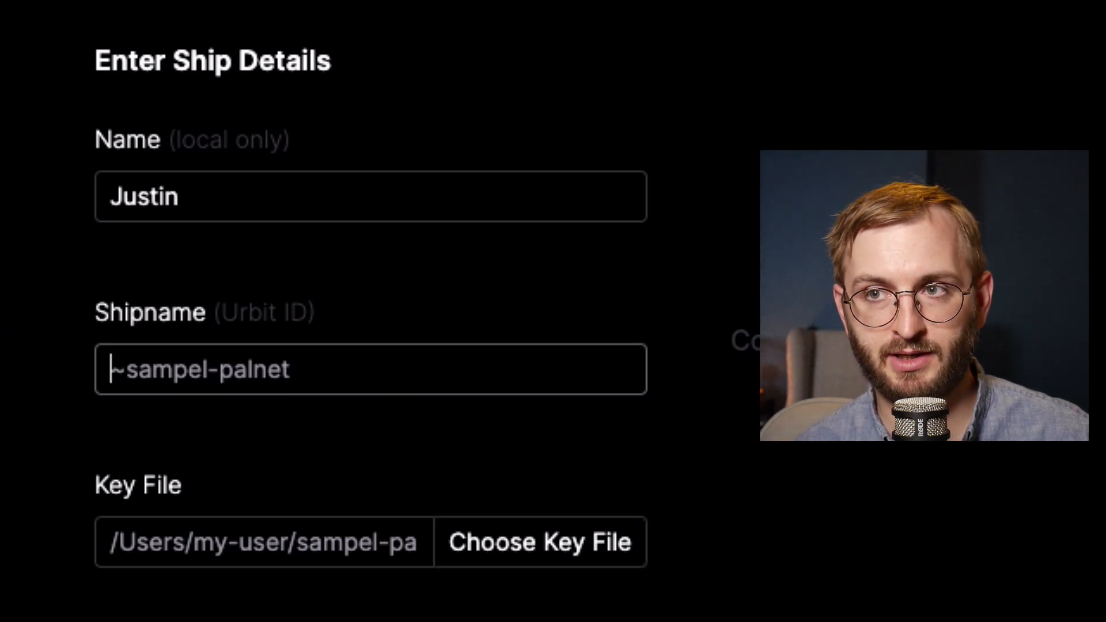
pyautogui.click(539, 541)
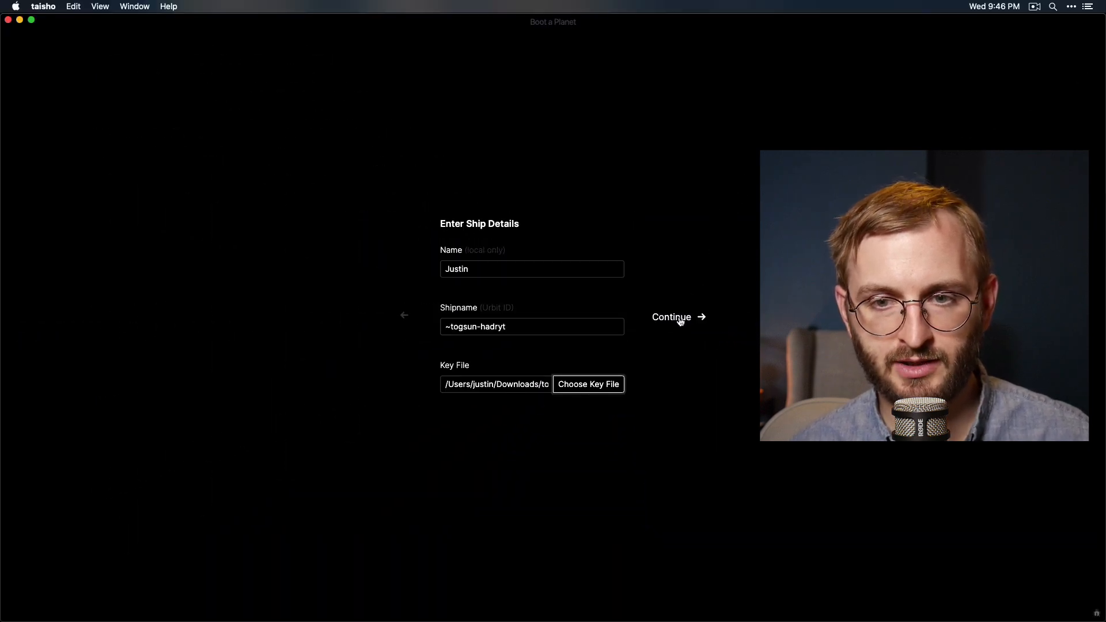
pyautogui.moveTo(680, 317)
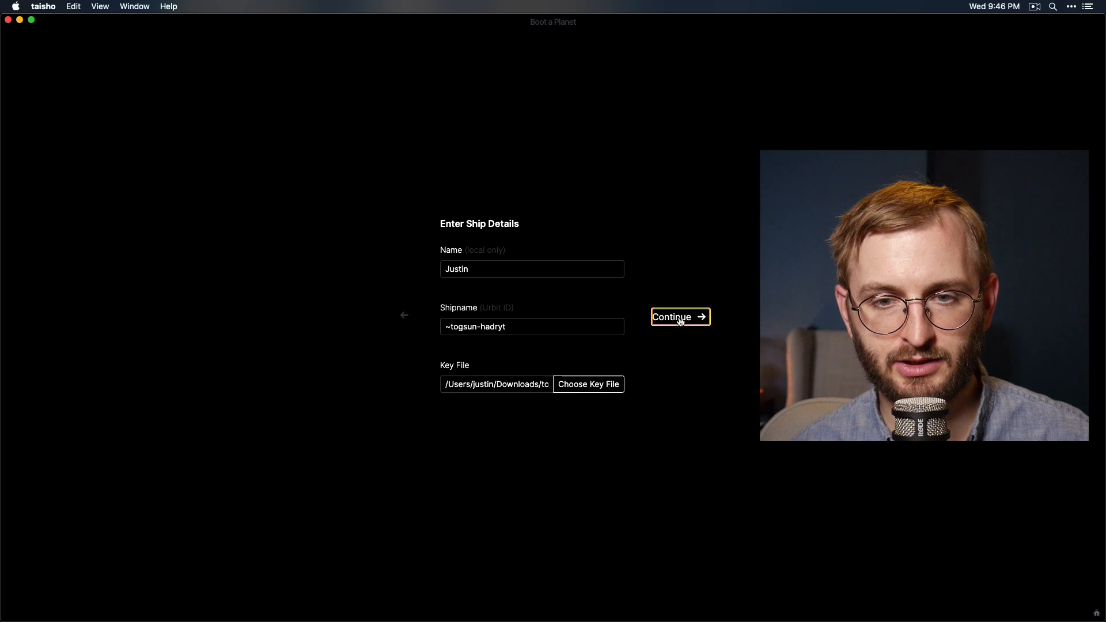
pyautogui.click(679, 317)
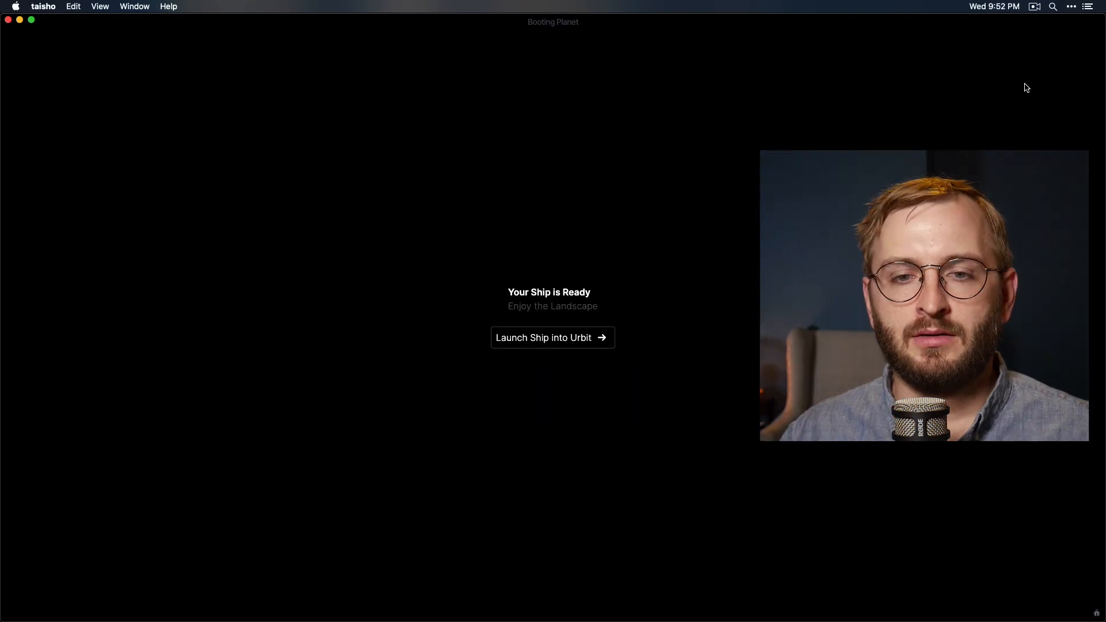
pyautogui.moveTo(996, 83)
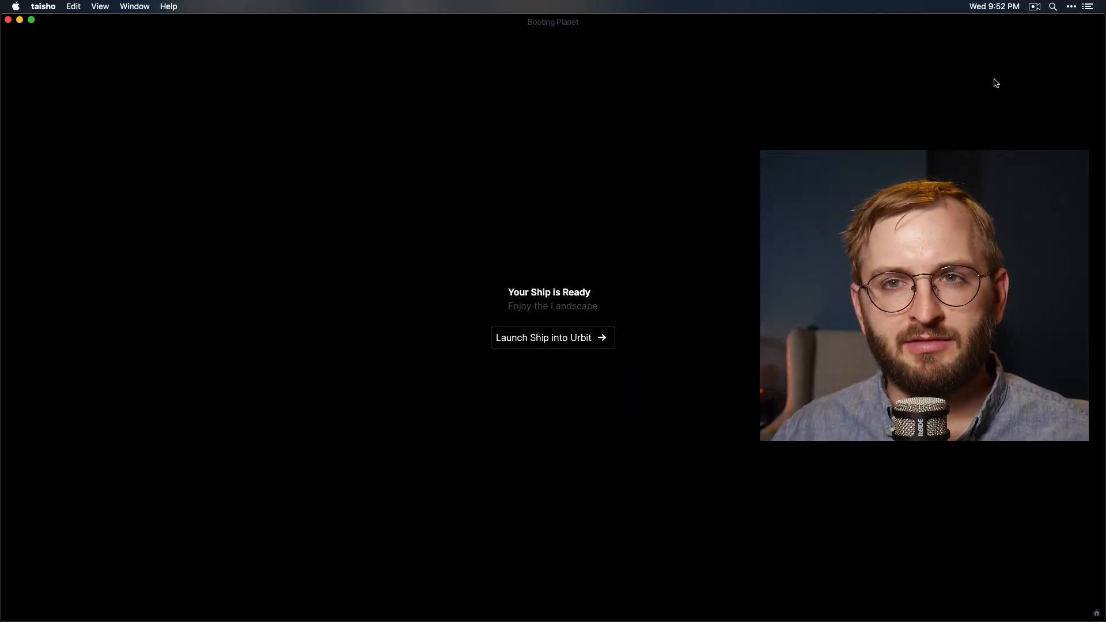
pyautogui.moveTo(729, 101)
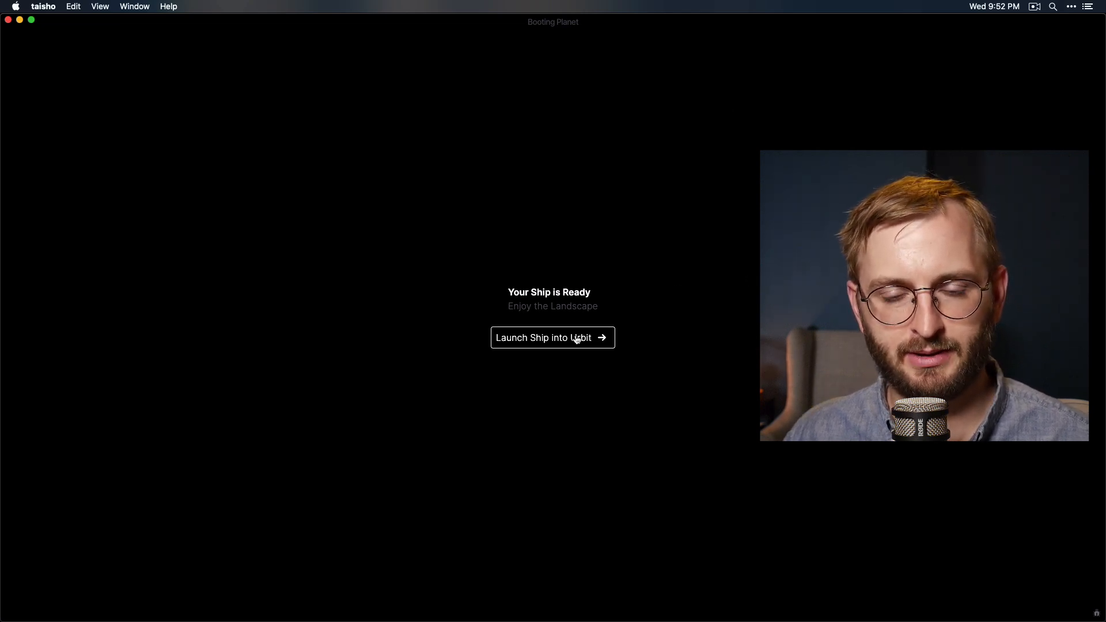
# Launch the ready ship into Urbit, reaching the ~togsun-hadryt login page
pyautogui.click(552, 338)
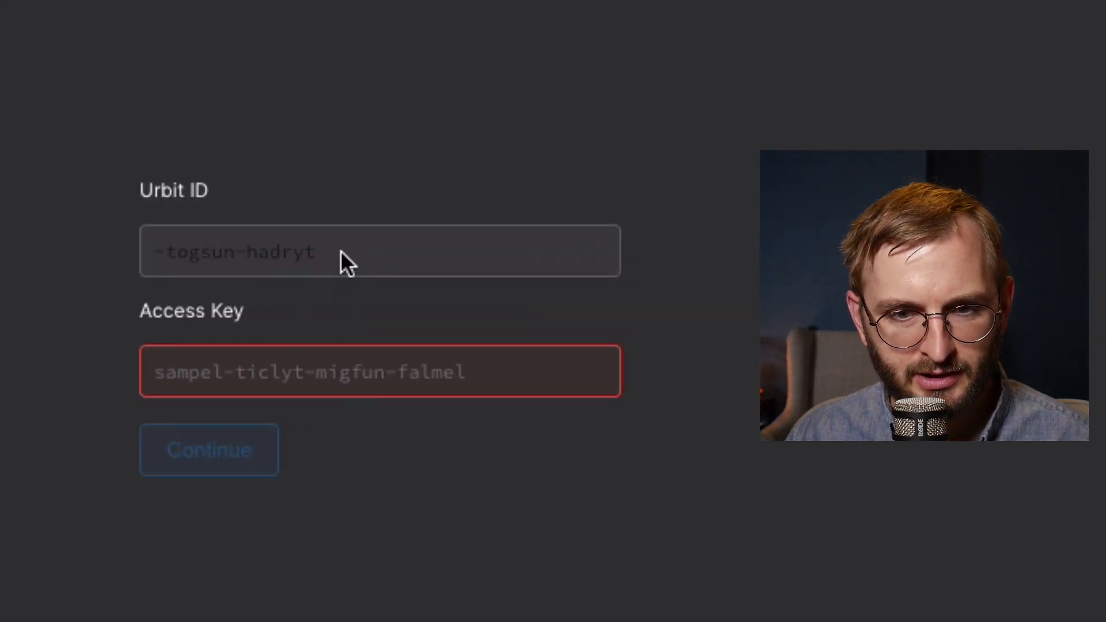
# Focus the Access Key field on the Landscape login screen
pyautogui.click(379, 372)
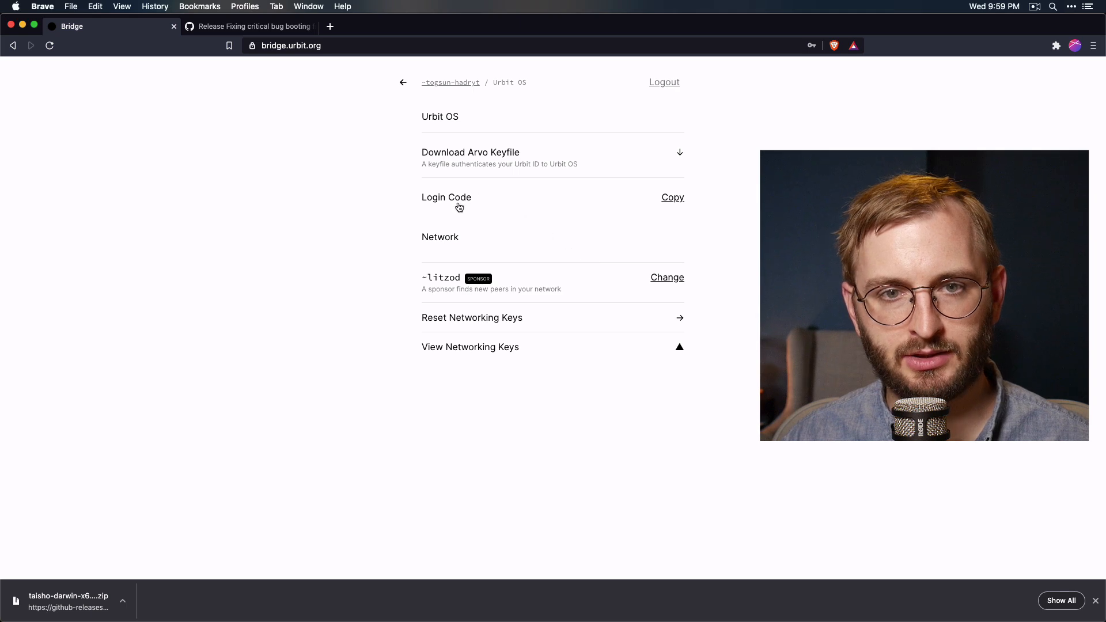
pyautogui.moveTo(441, 203)
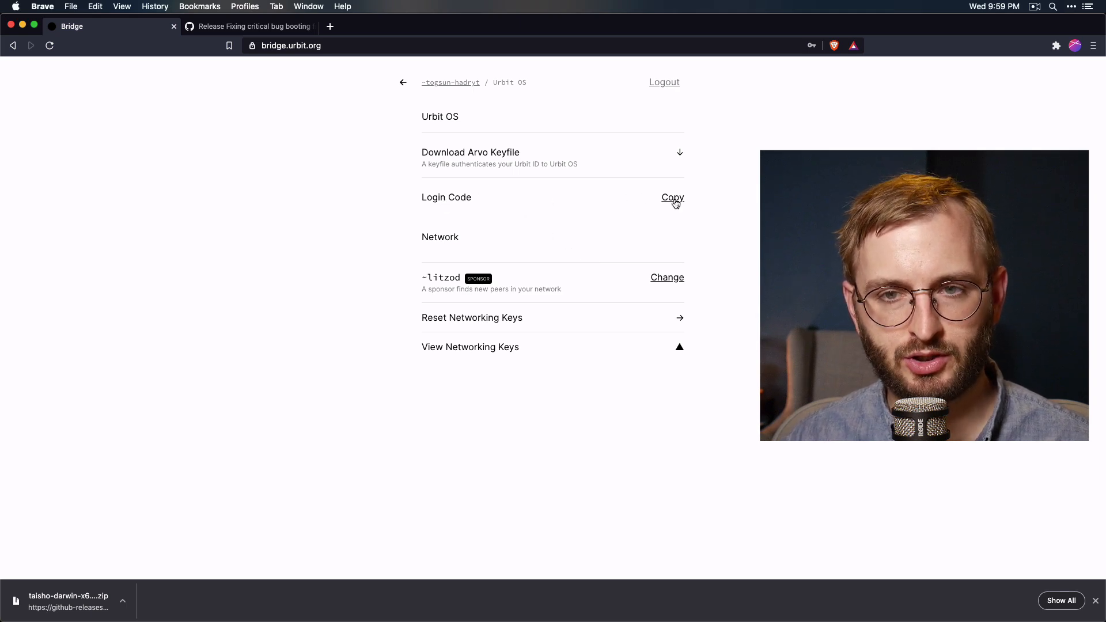
# Copy the planet's Login Code from the Urbit OS page in Bridge
pyautogui.click(672, 197)
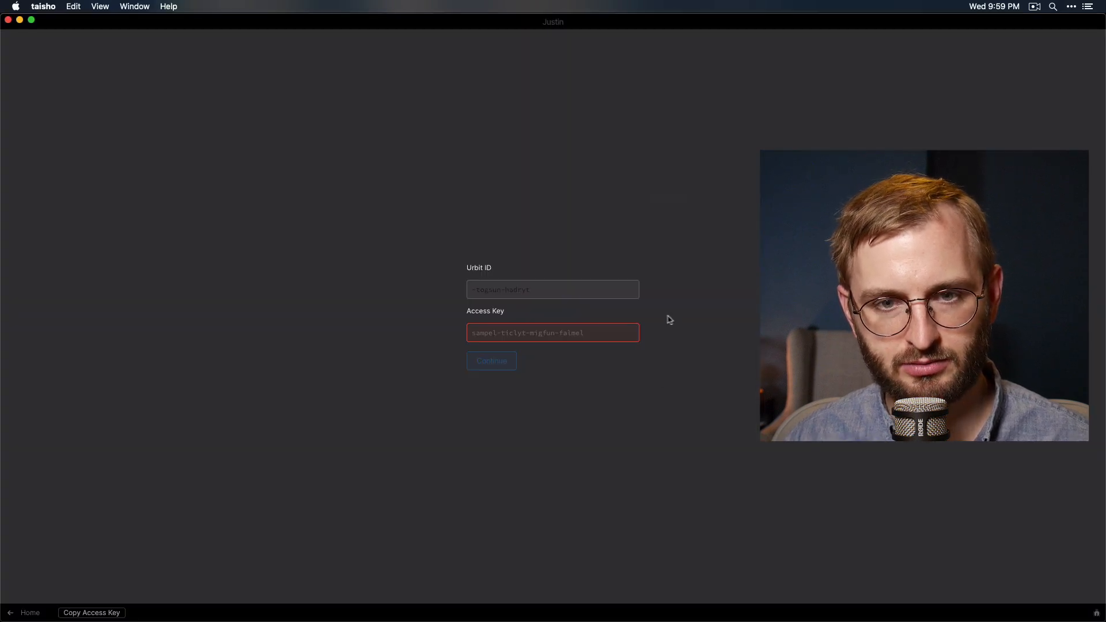
# Paste the copied login code as ~togsun-hadryt's access key and continue into Landscape
pyautogui.click(552, 332)
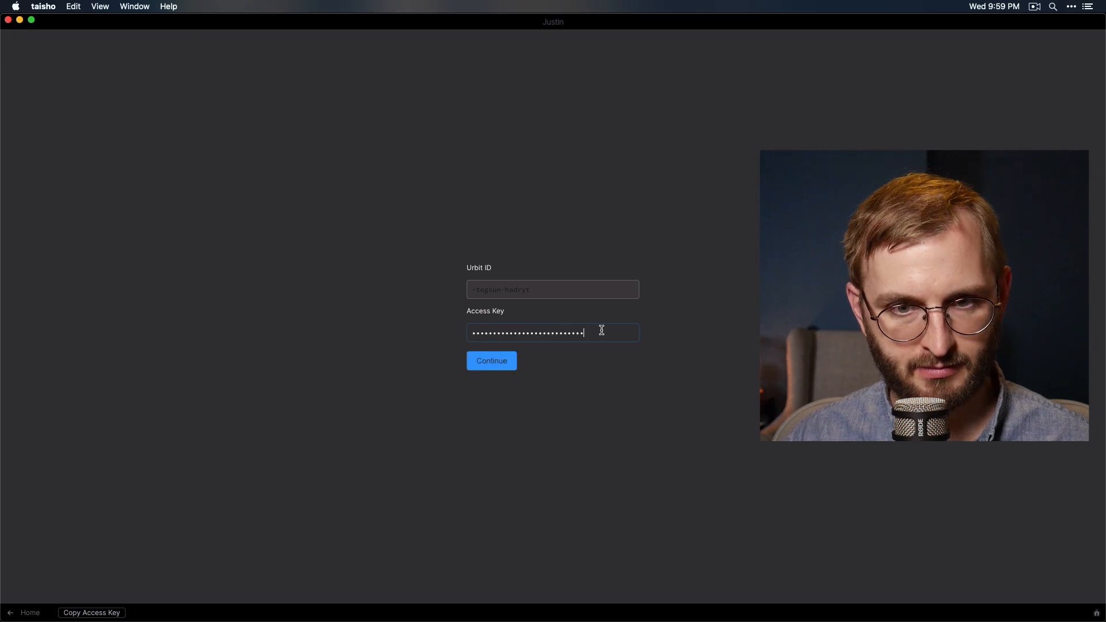
pyautogui.click(490, 361)
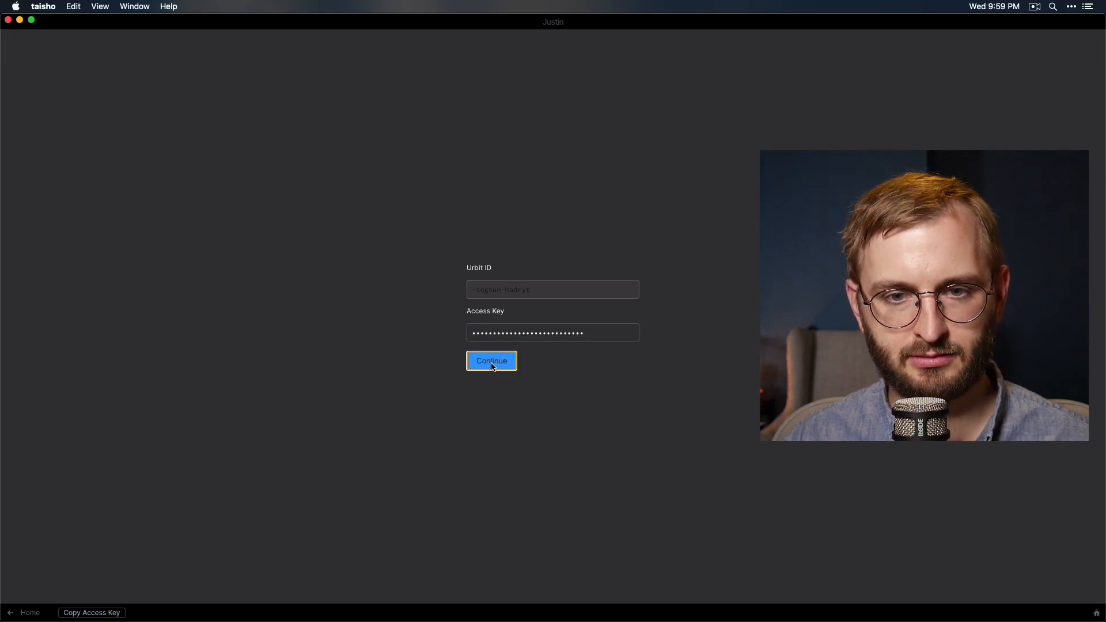
pyautogui.click(491, 361)
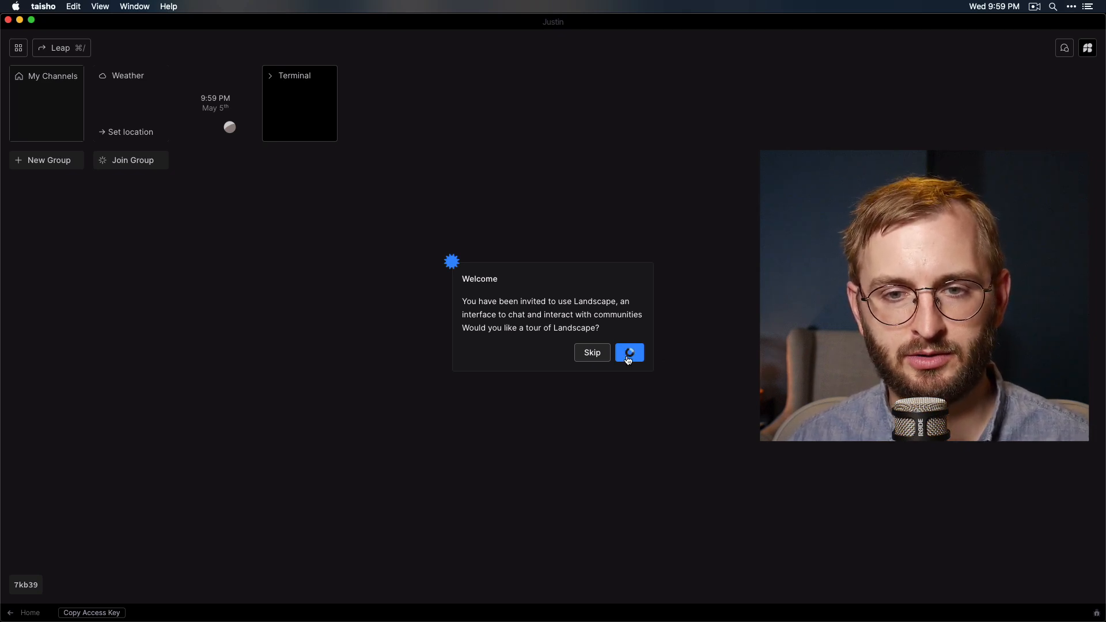
pyautogui.moveTo(703, 353)
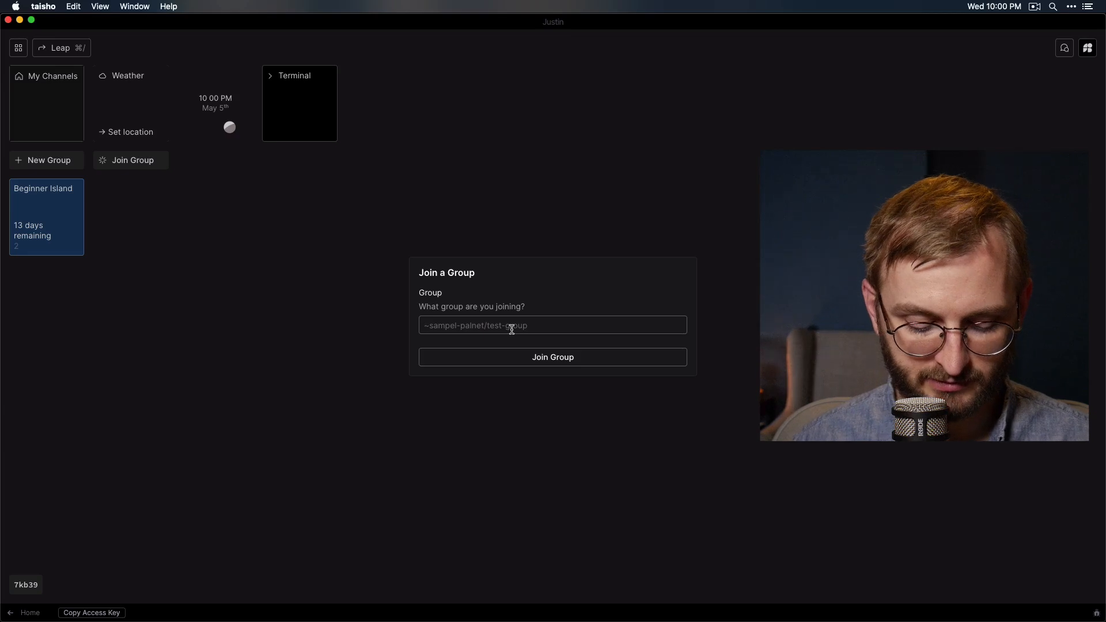
# Enter ~hatryx-lastud/other-life in the Join a Group form and join it
pyautogui.write('~hat')
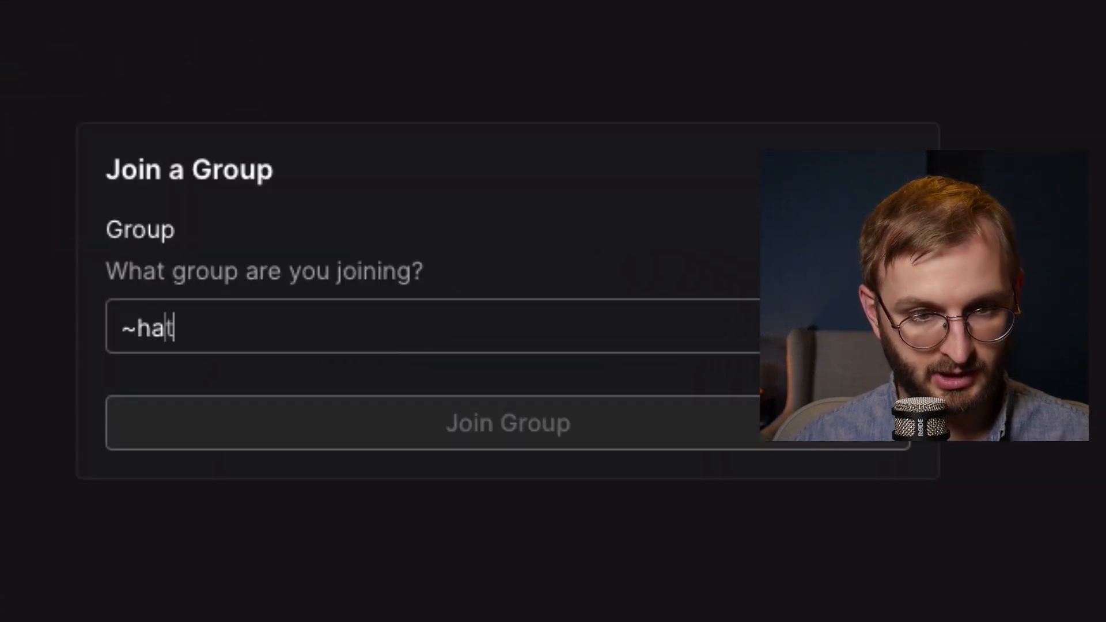
pyautogui.write('ryx')
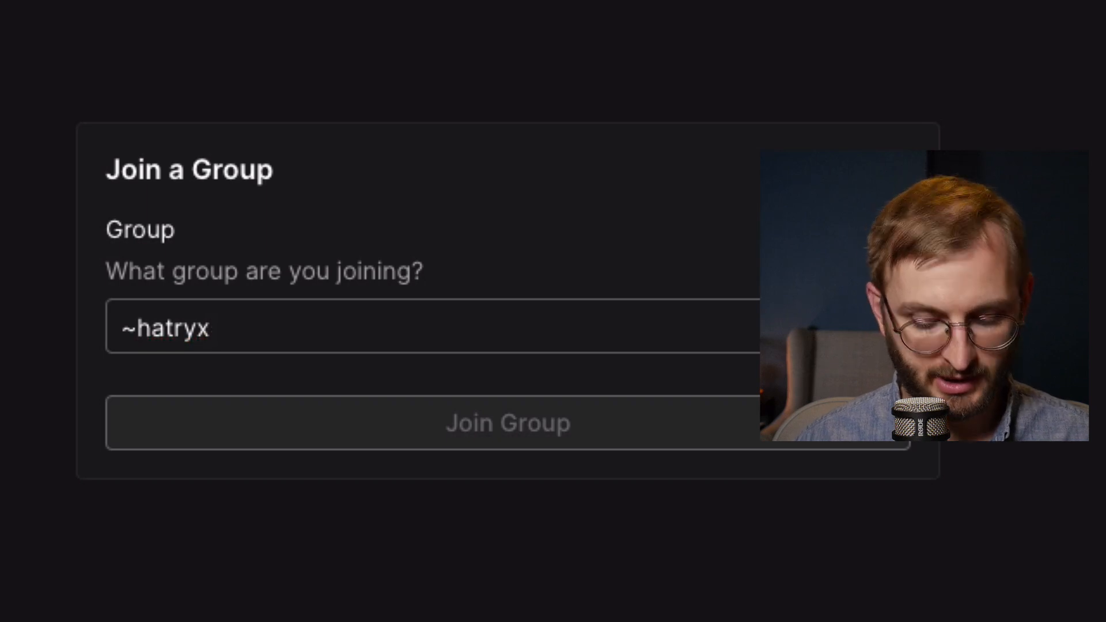
pyautogui.write('-lastud')
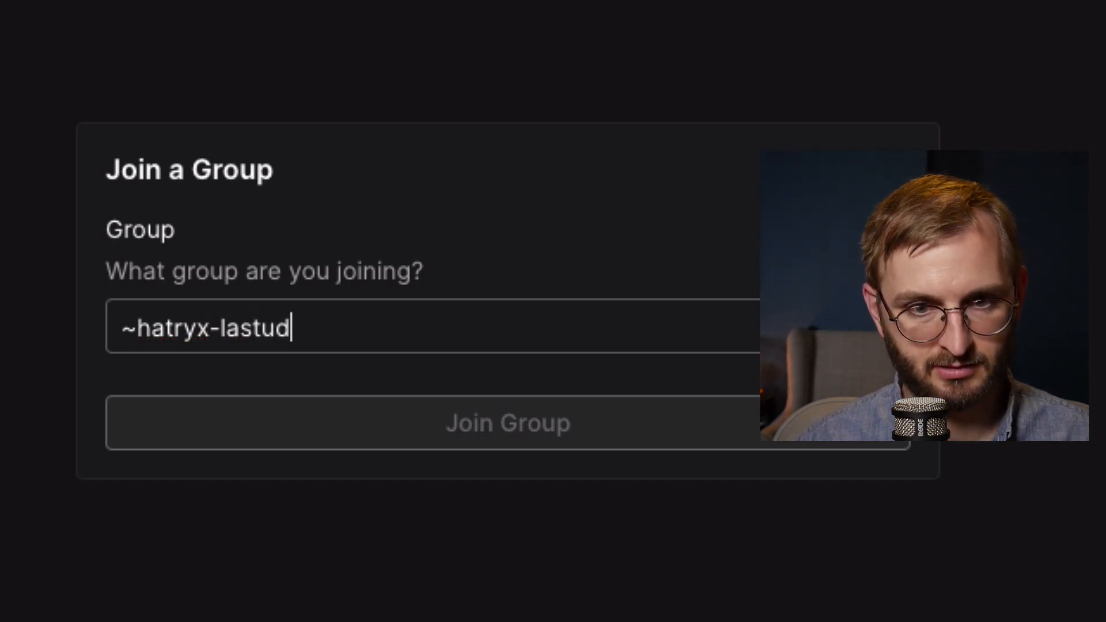
pyautogui.write('/other-')
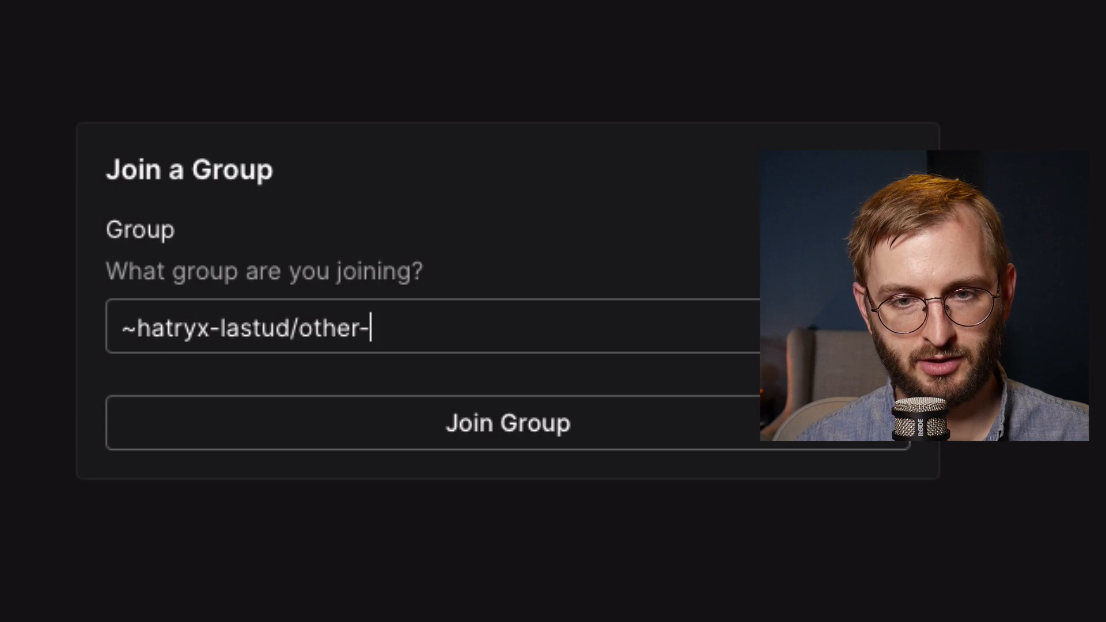
pyautogui.write('life')
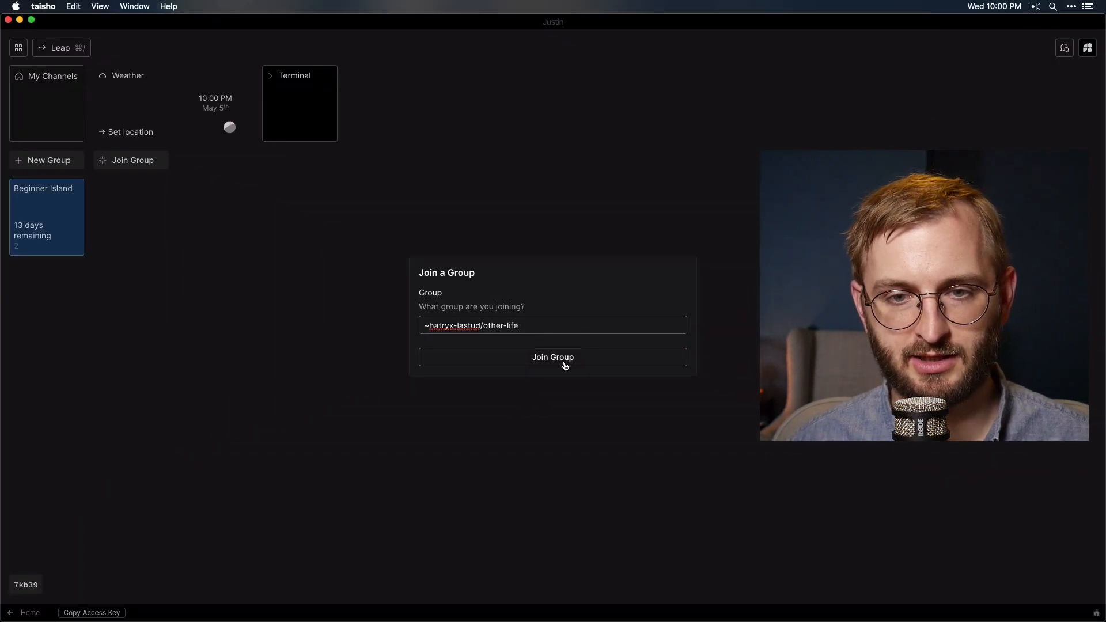
pyautogui.click(551, 358)
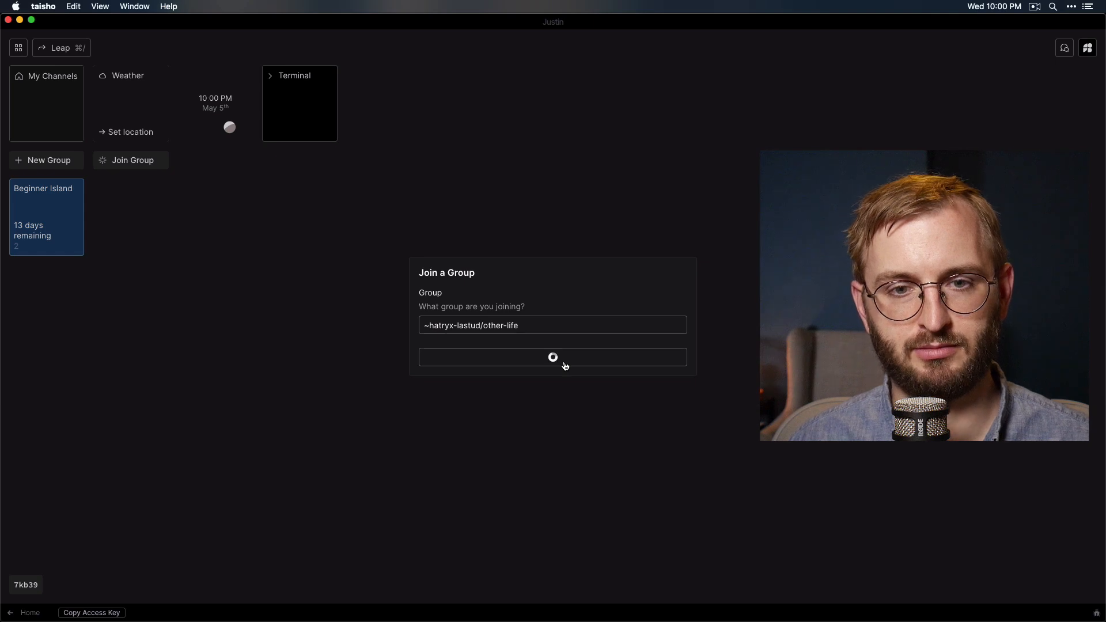